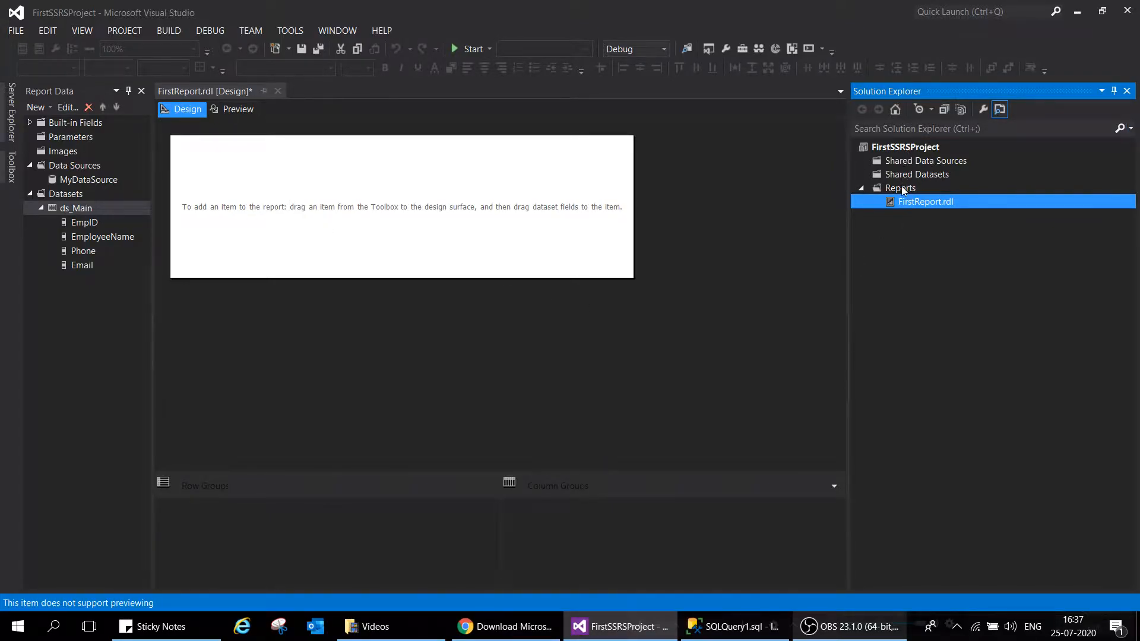
pyautogui.moveTo(705, 216)
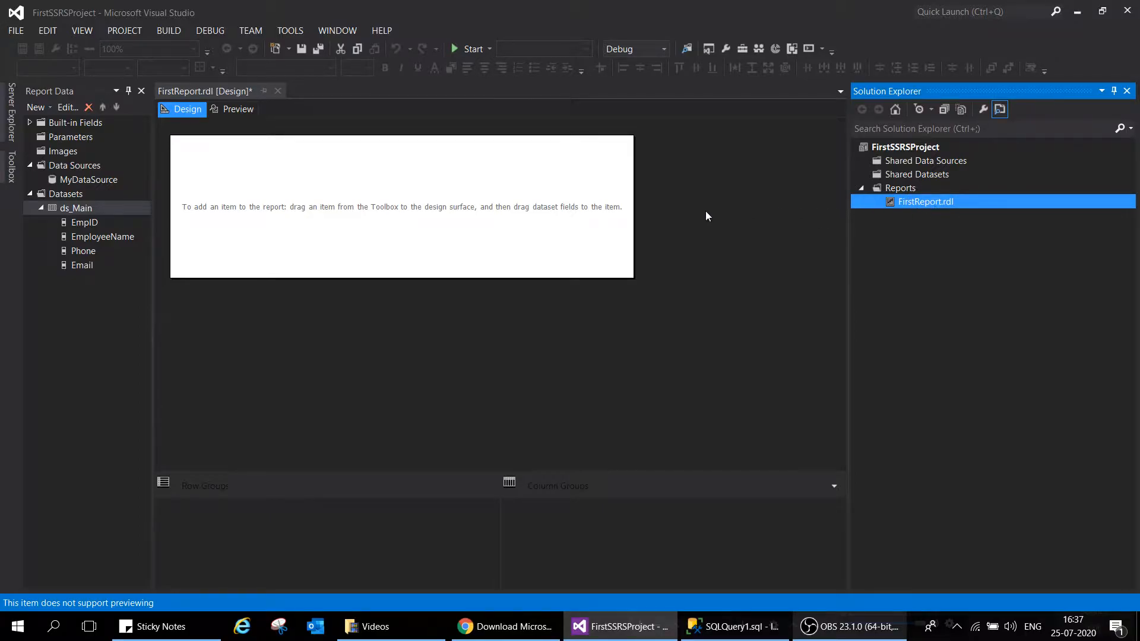
pyautogui.moveTo(167, 223)
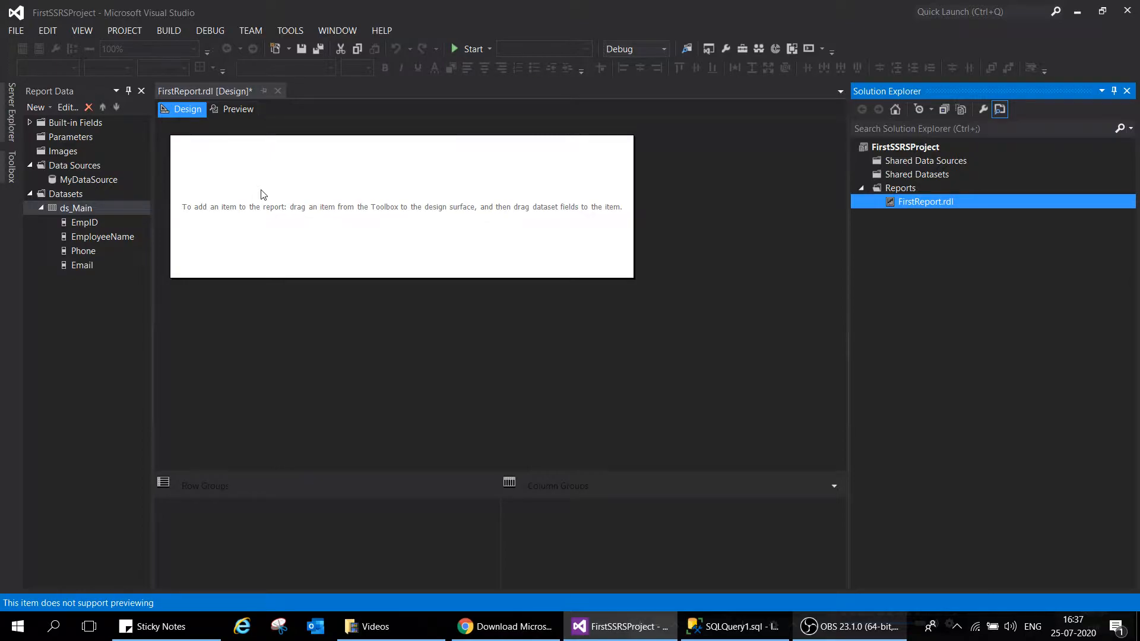
# Step: Select MyDataSource and ds_Main, then browse the report body's Insert item types
pyautogui.click(89, 179)
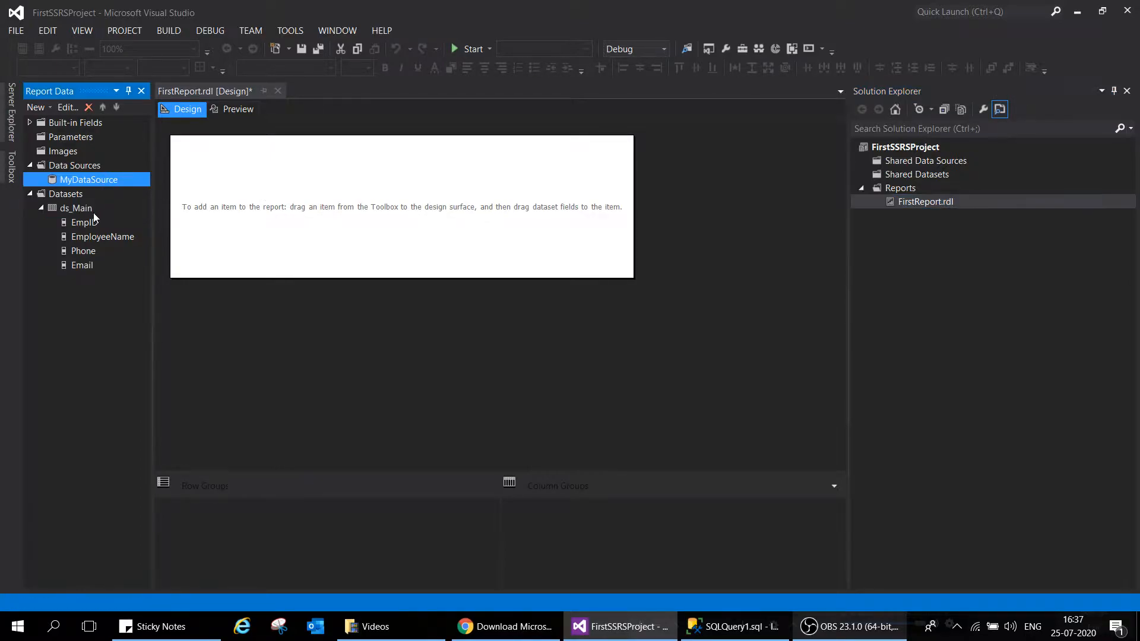
pyautogui.click(76, 208)
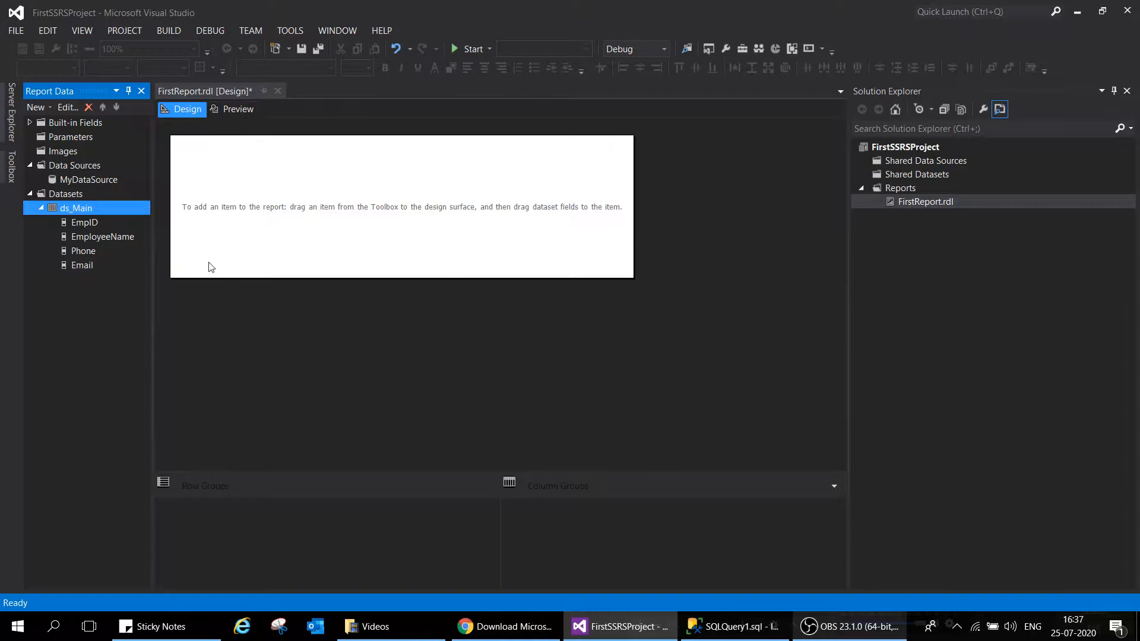
pyautogui.moveTo(284, 190)
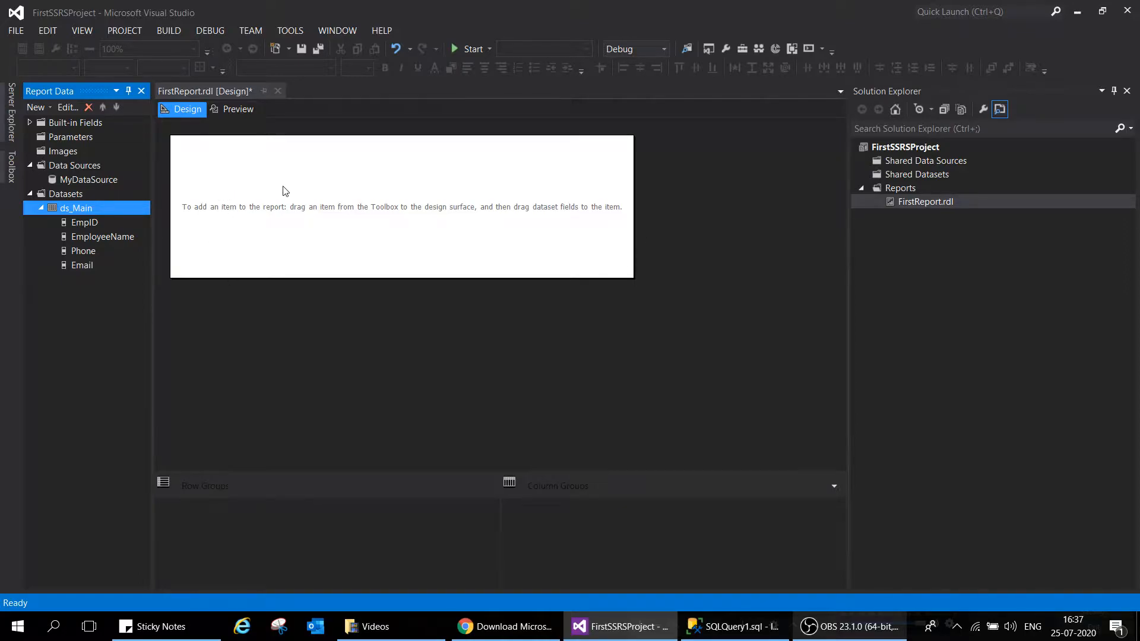
pyautogui.rightClick(273, 192)
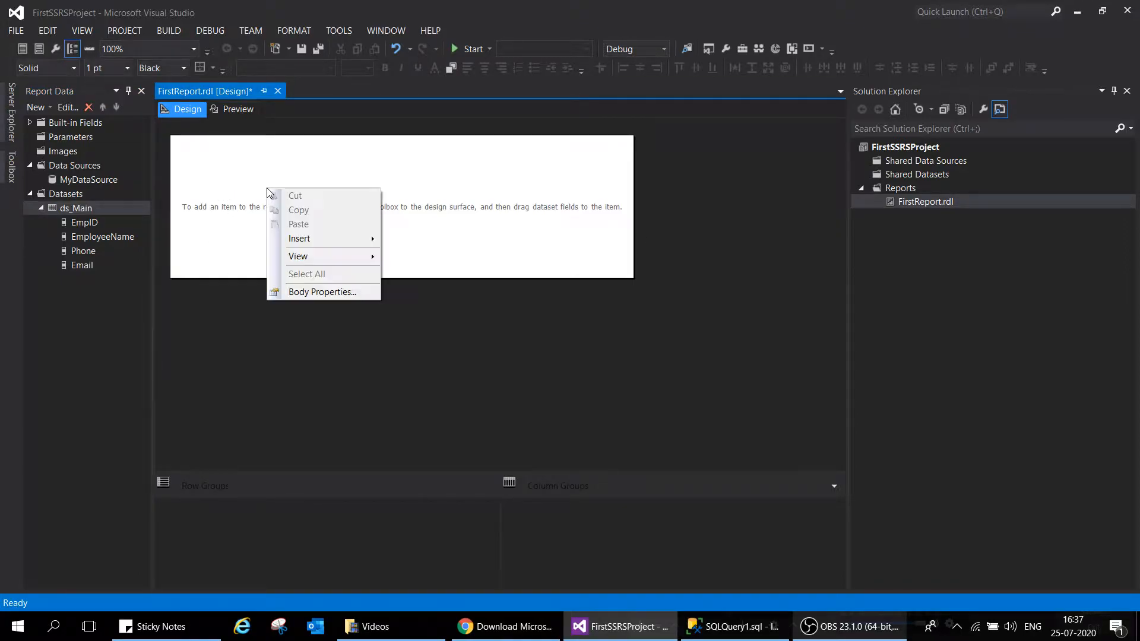
pyautogui.click(299, 239)
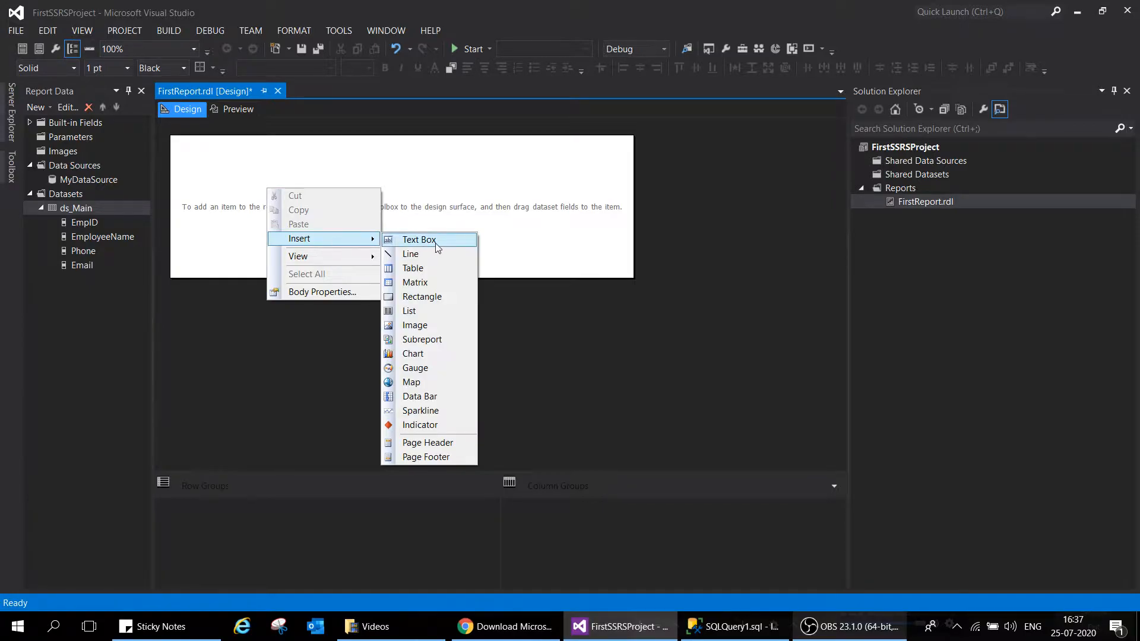
pyautogui.moveTo(439, 442)
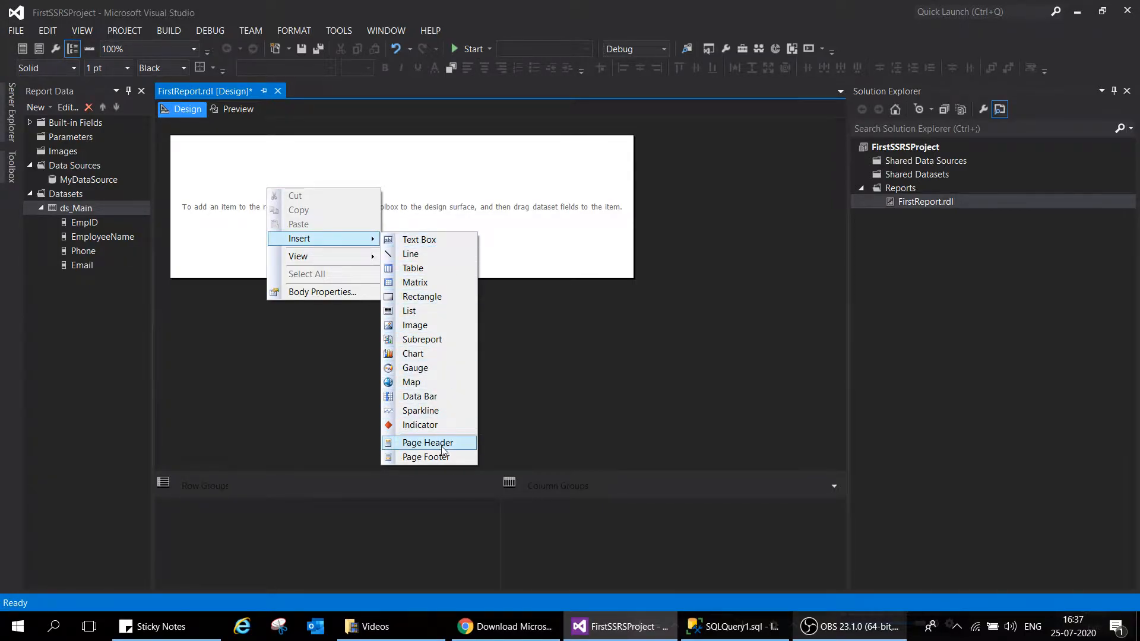
pyautogui.moveTo(412, 267)
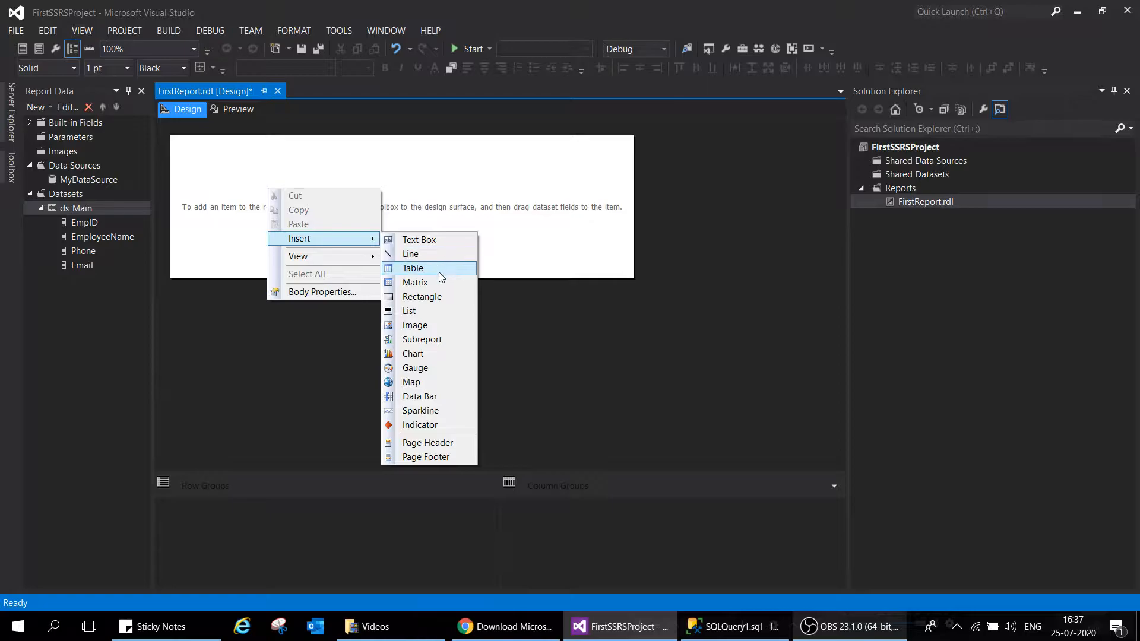
pyautogui.moveTo(414, 283)
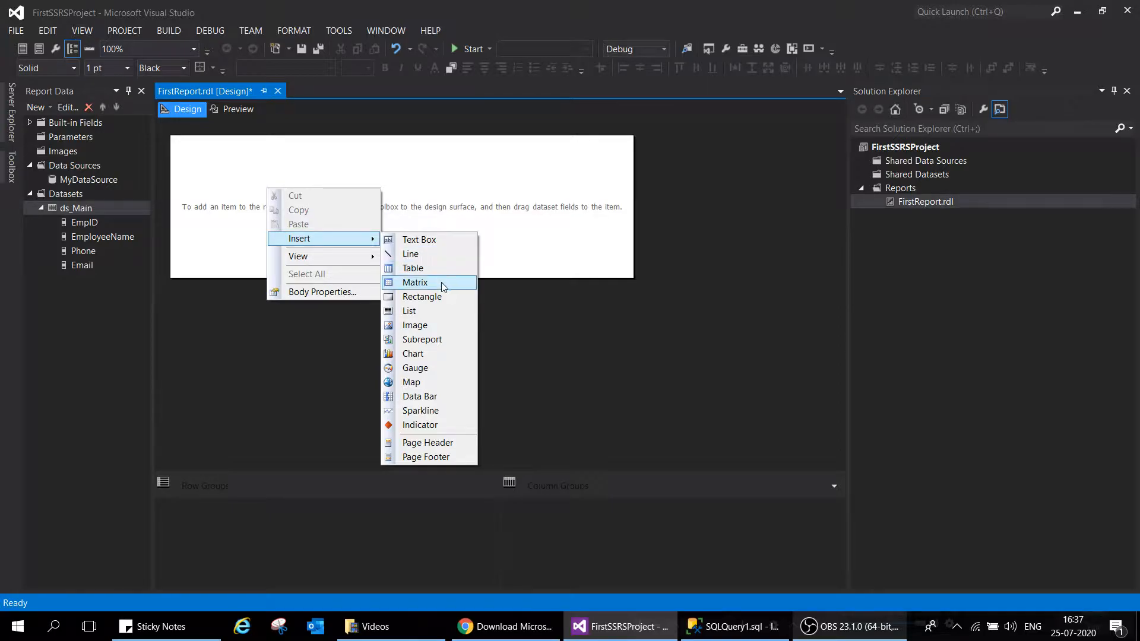
pyautogui.moveTo(429, 310)
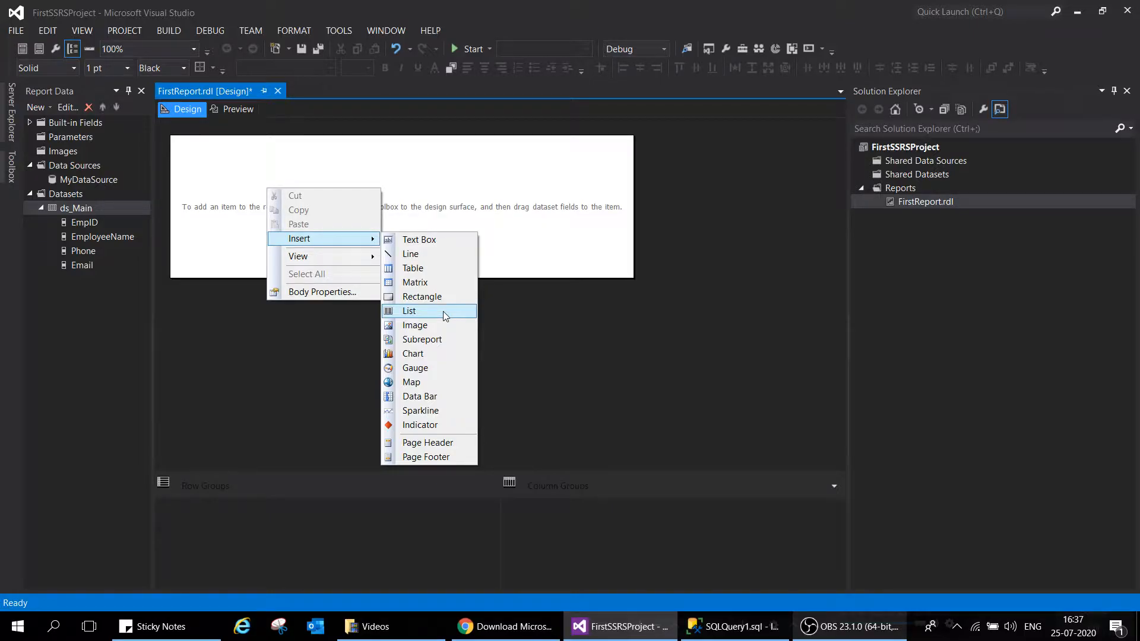
pyautogui.moveTo(416, 325)
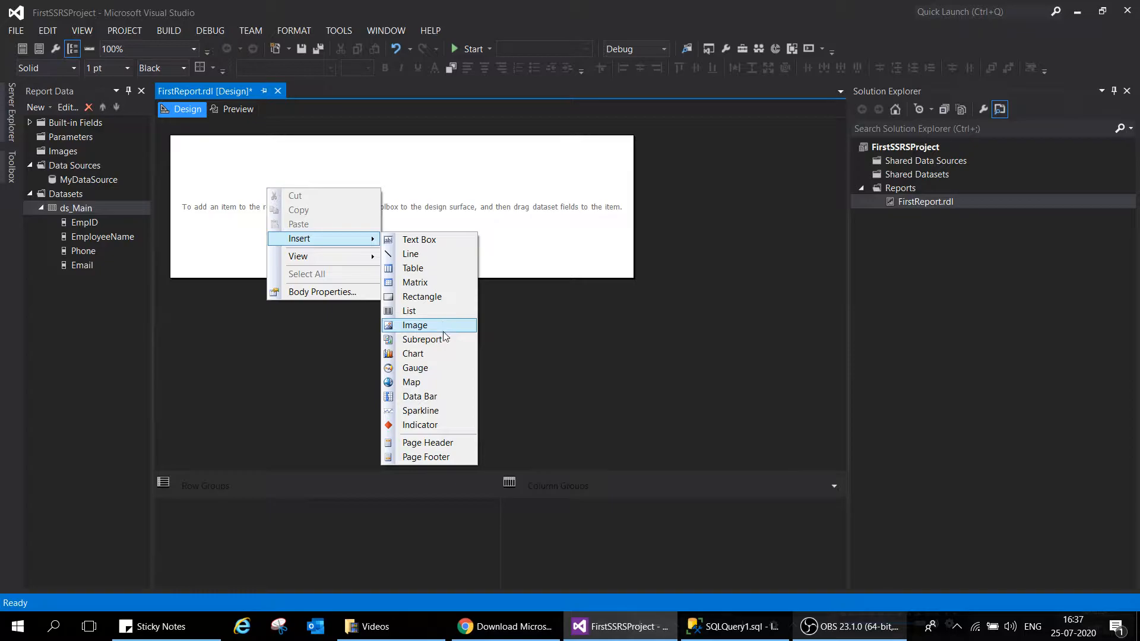
pyautogui.moveTo(422, 339)
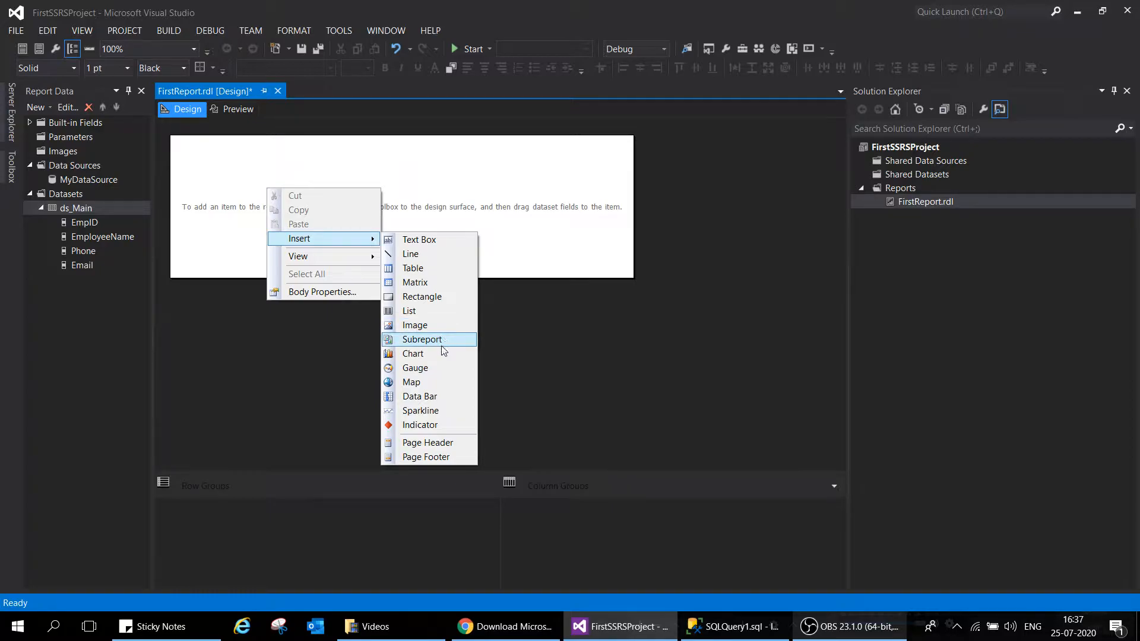
pyautogui.moveTo(441, 397)
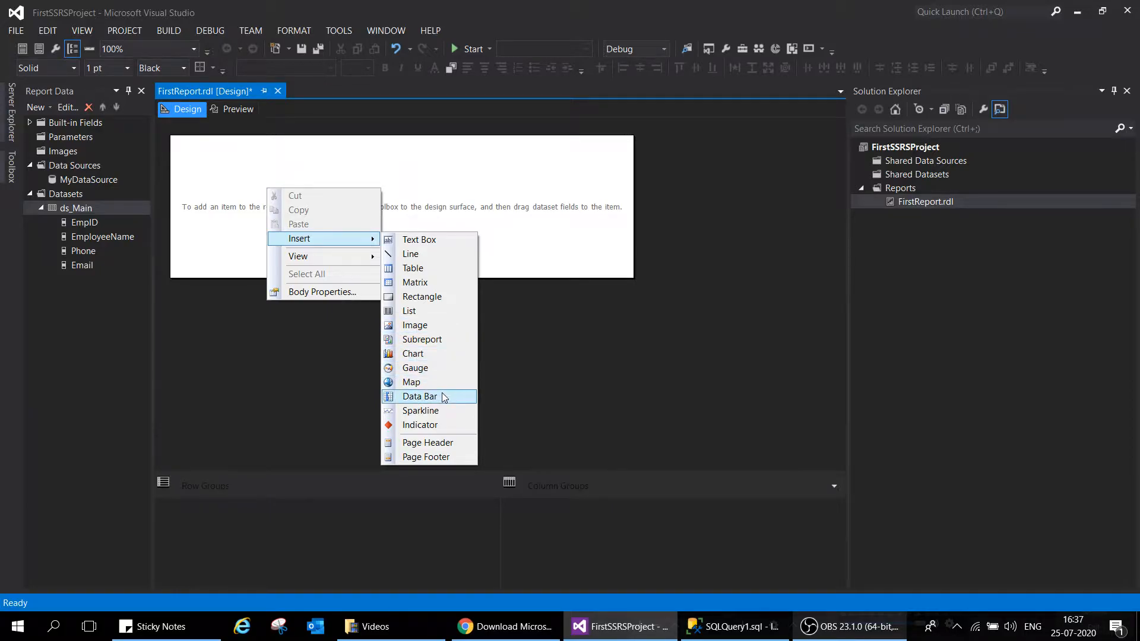
pyautogui.moveTo(447, 443)
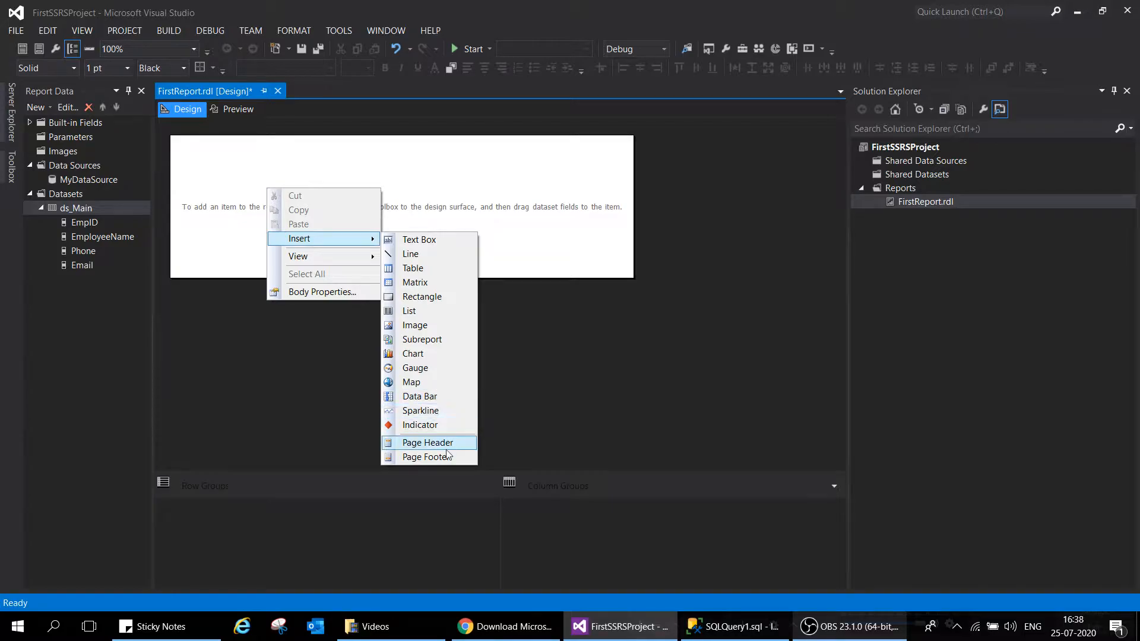
pyautogui.moveTo(428, 456)
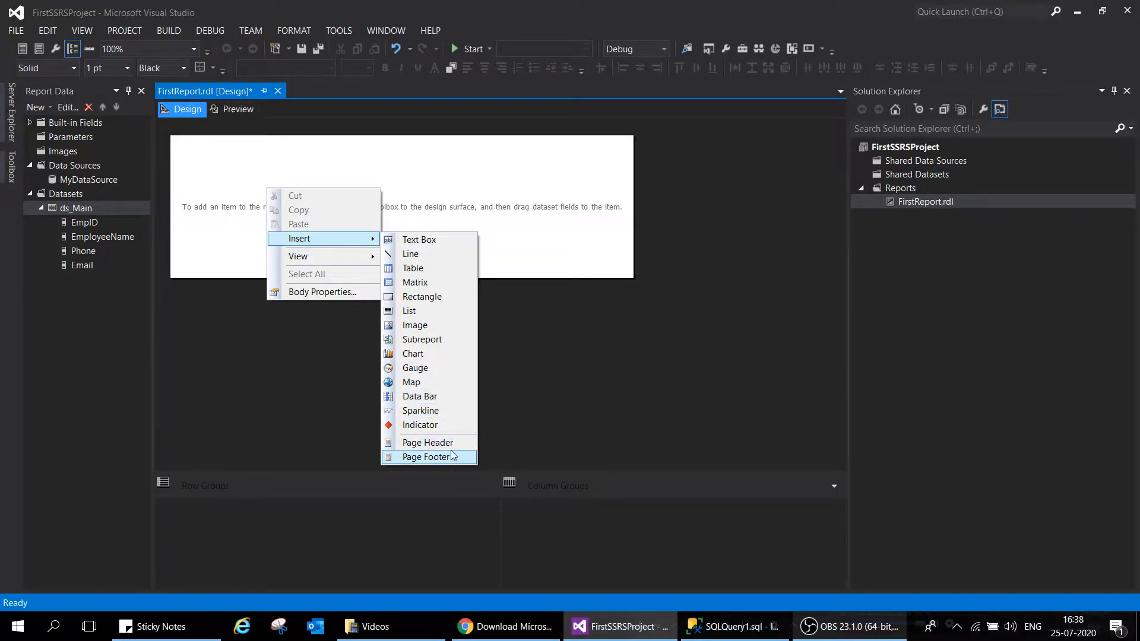
# Step: Insert a three-column table into the report body and bring up its table-level options
pyautogui.click(439, 269)
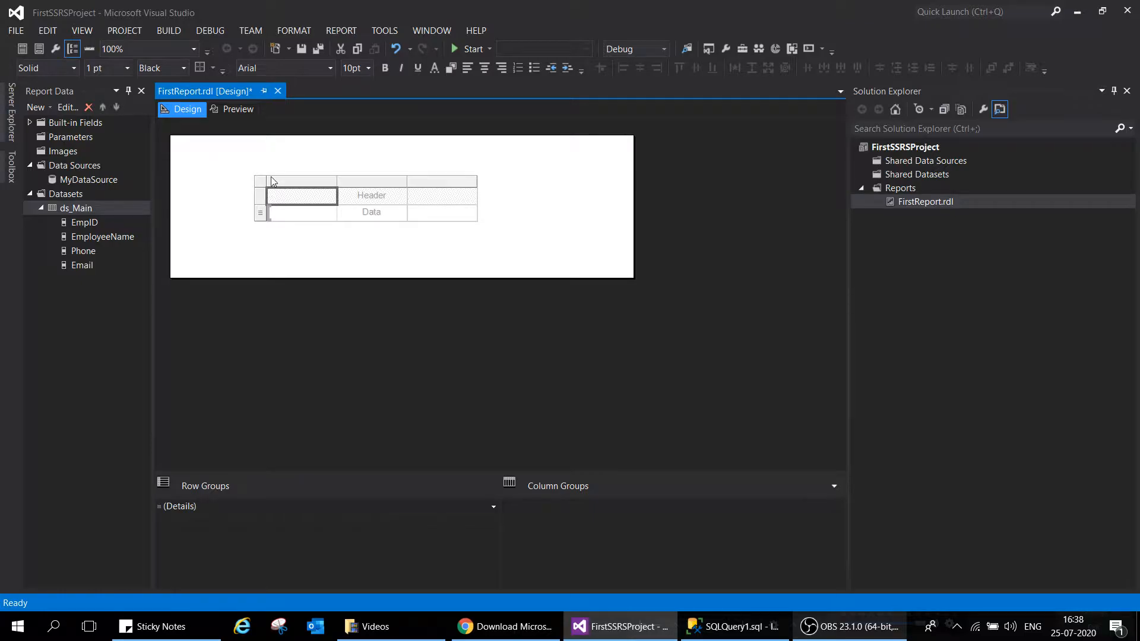
pyautogui.click(274, 187)
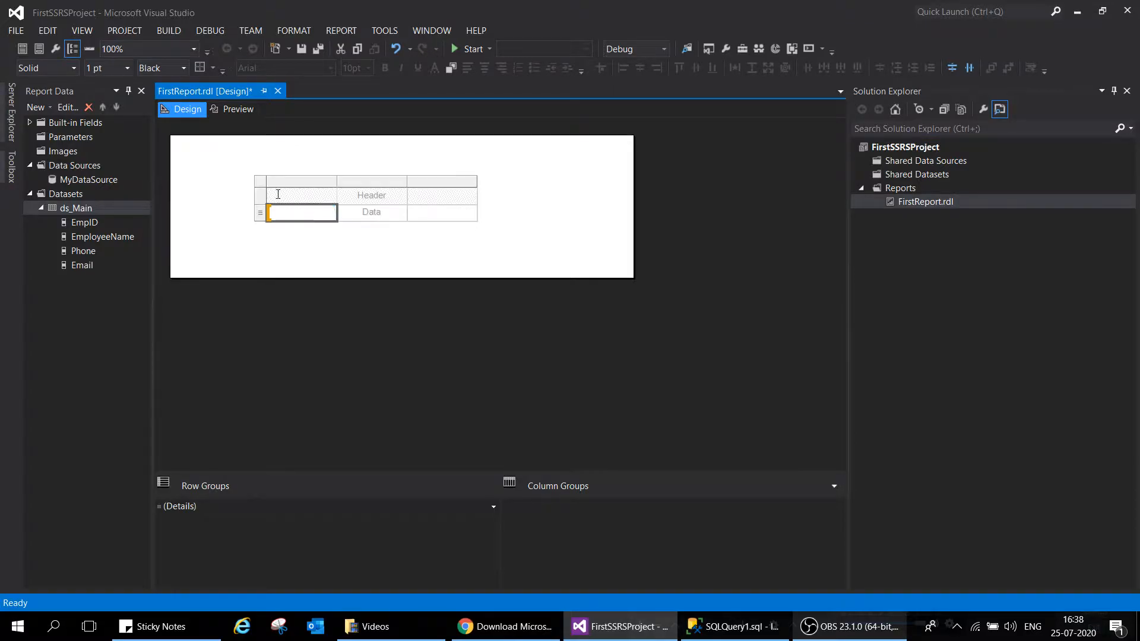
pyautogui.rightClick(296, 212)
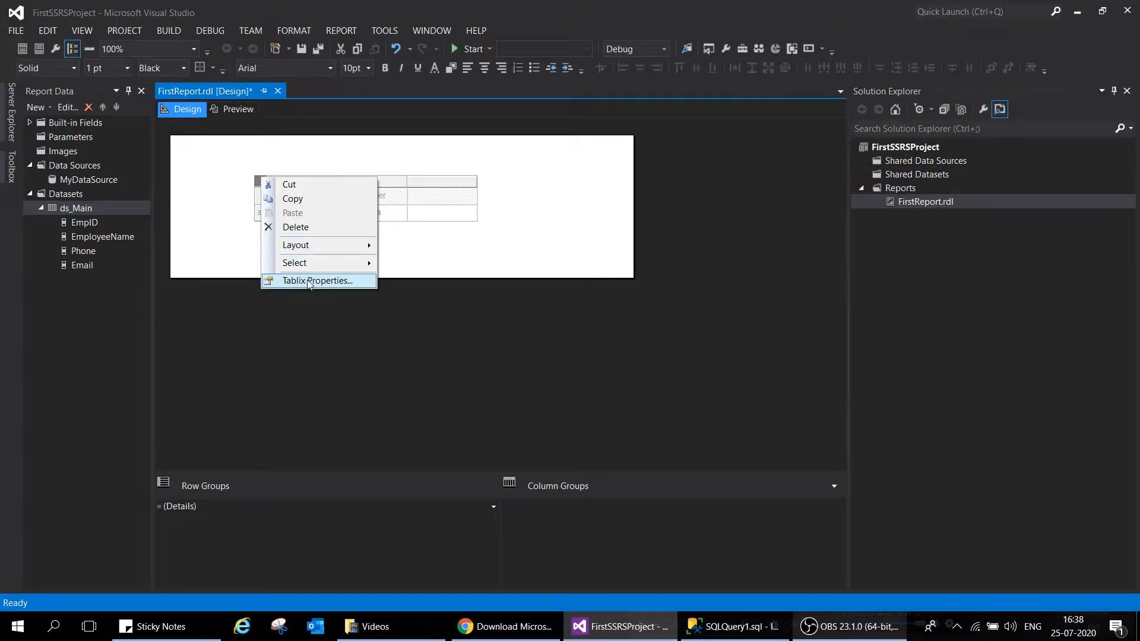
# Step: In Tablix Properties, replace the default name with tbl_Main
pyautogui.click(314, 280)
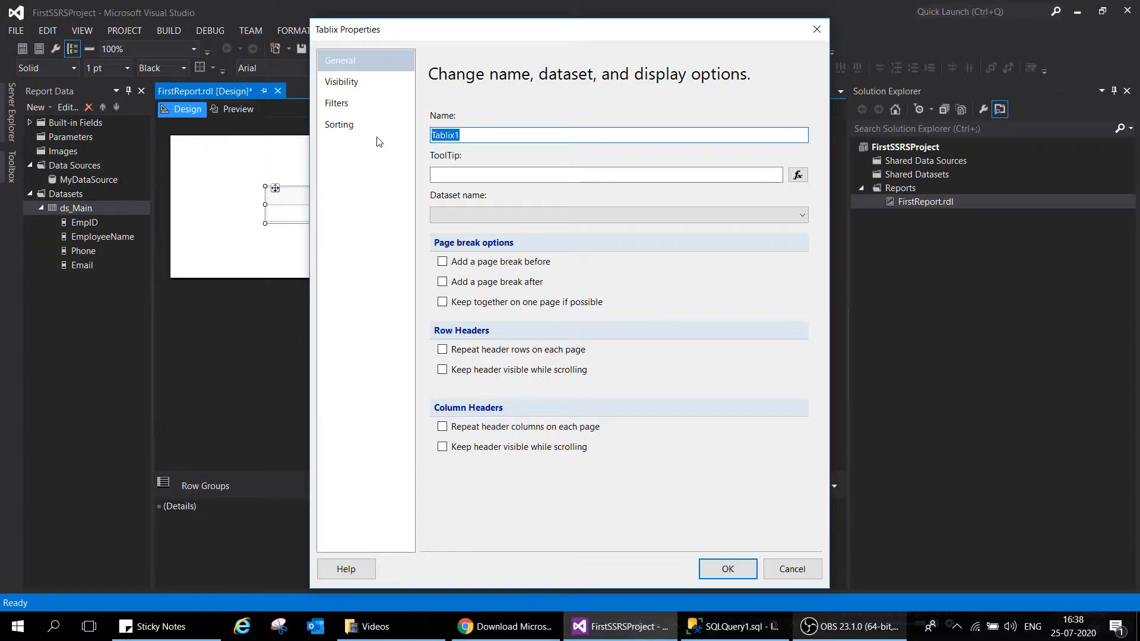
pyautogui.press('Delete')
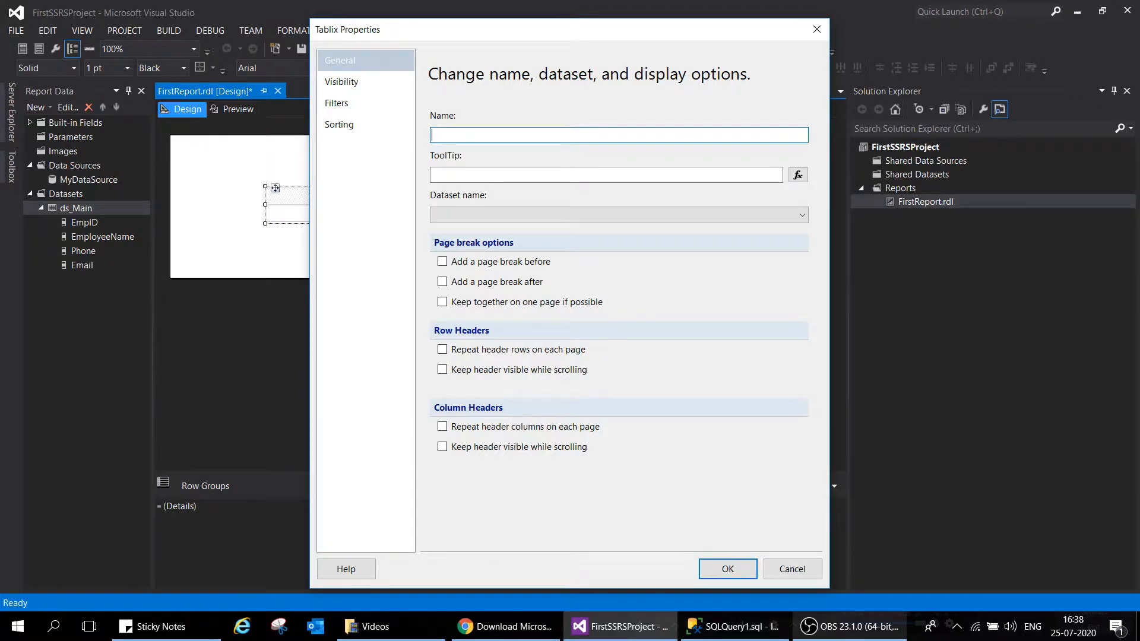
pyautogui.write('tbl_Main')
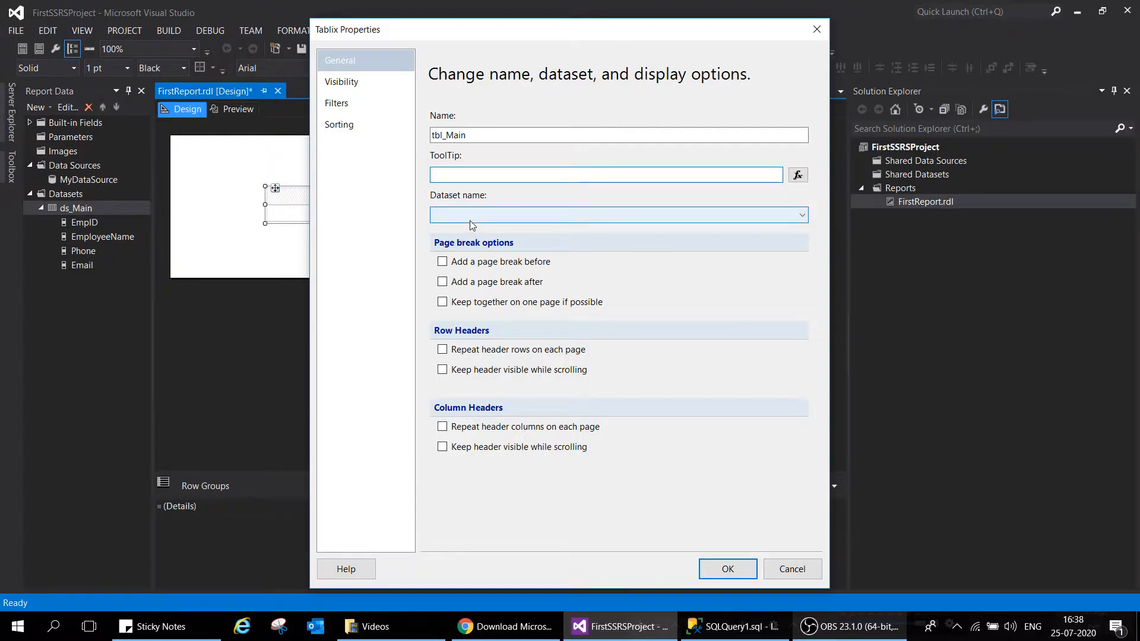
pyautogui.click(605, 174)
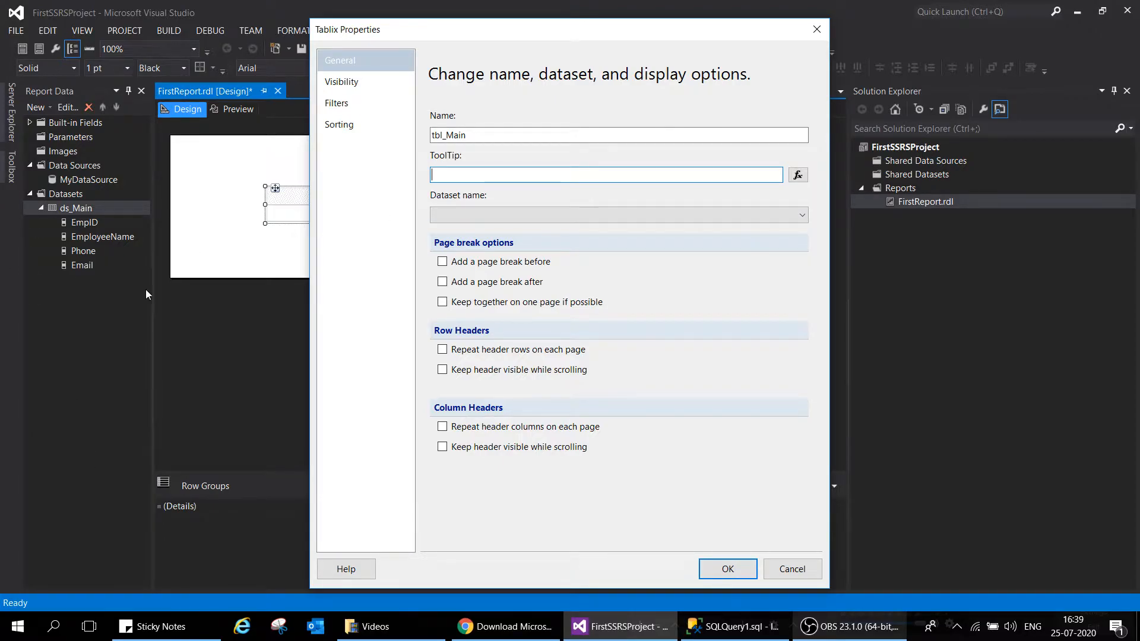
pyautogui.click(617, 214)
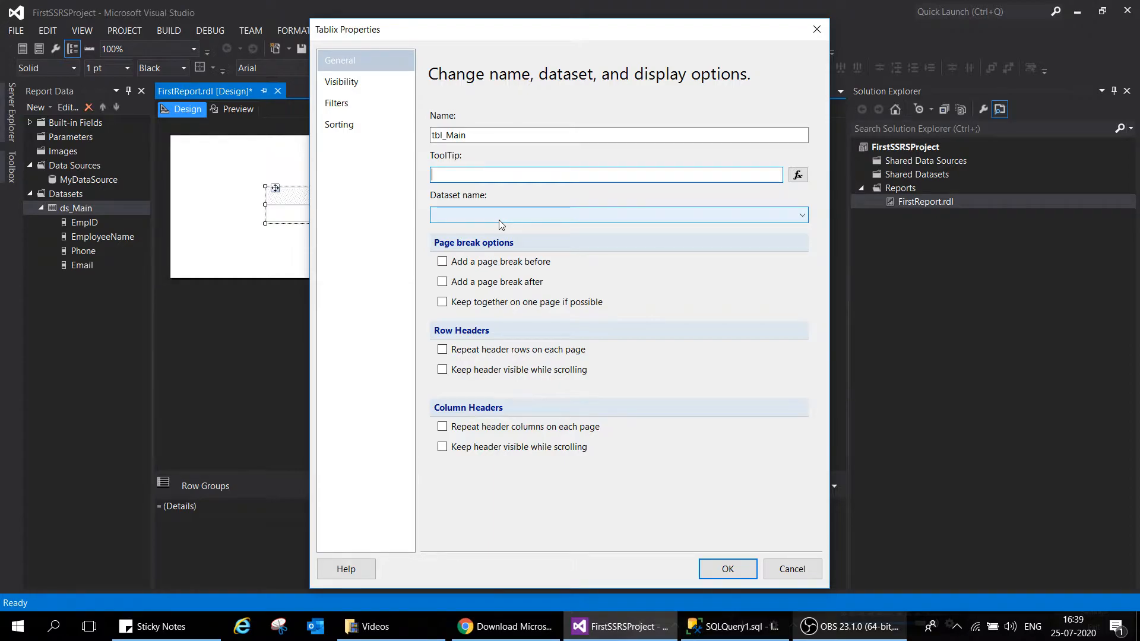
# Step: Bind tbl_Main to the ds_Main dataset and confirm the properties
pyautogui.click(799, 215)
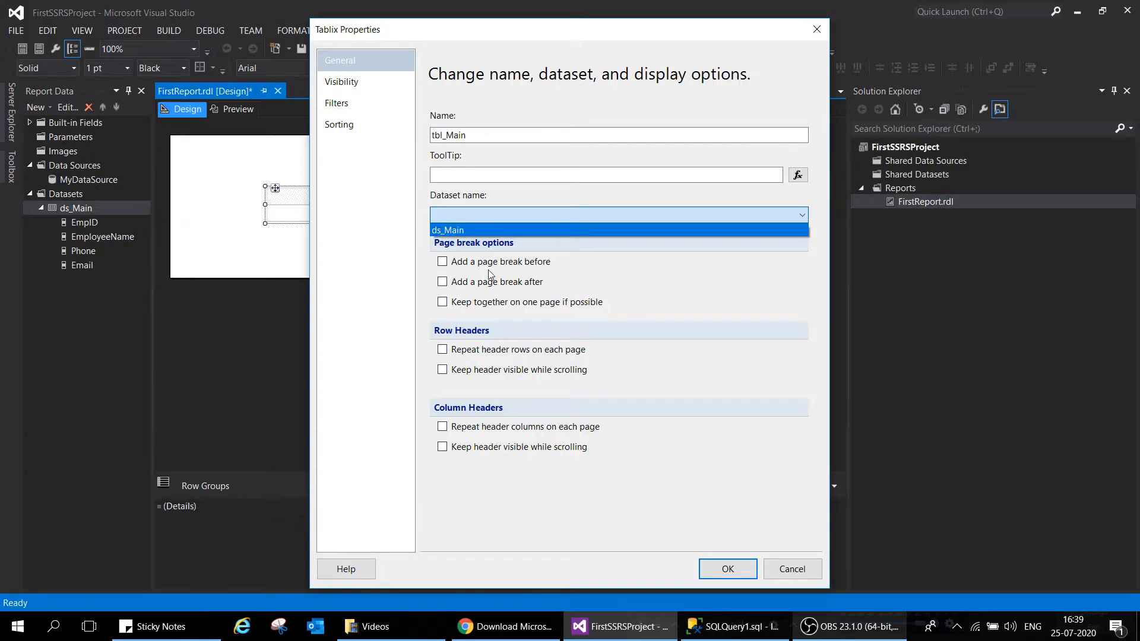
pyautogui.click(448, 229)
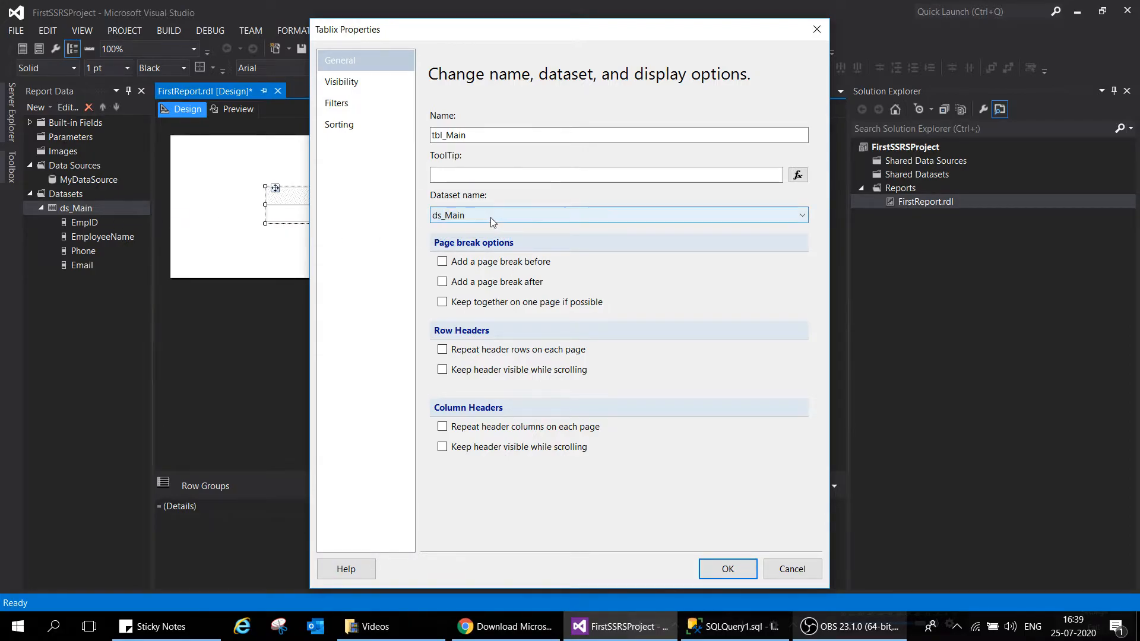
pyautogui.click(797, 214)
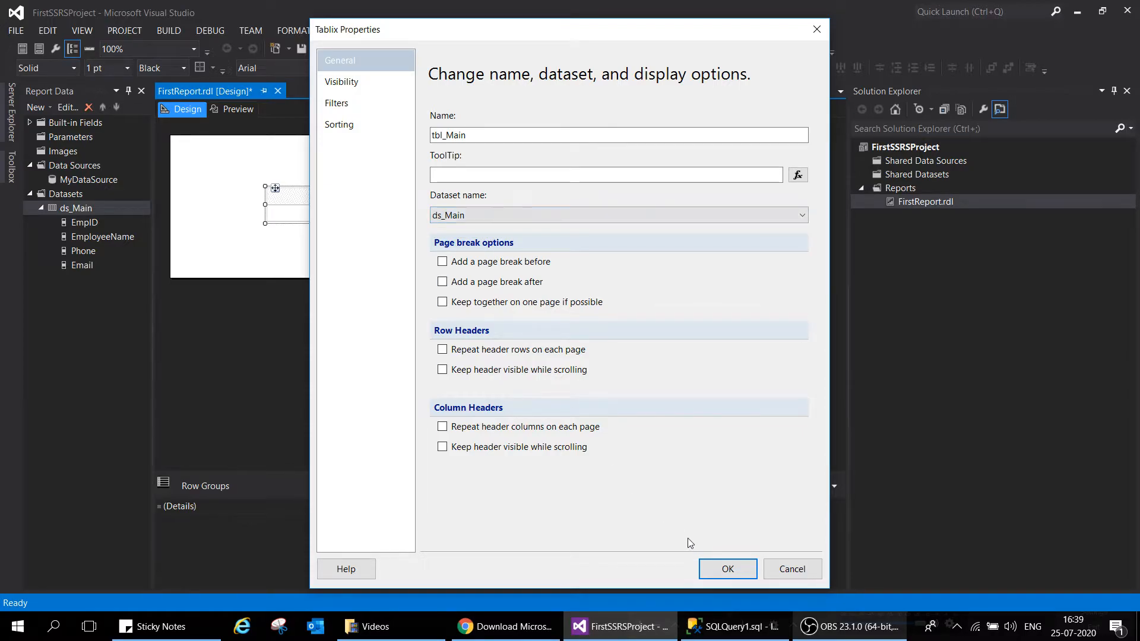
pyautogui.moveTo(555, 290)
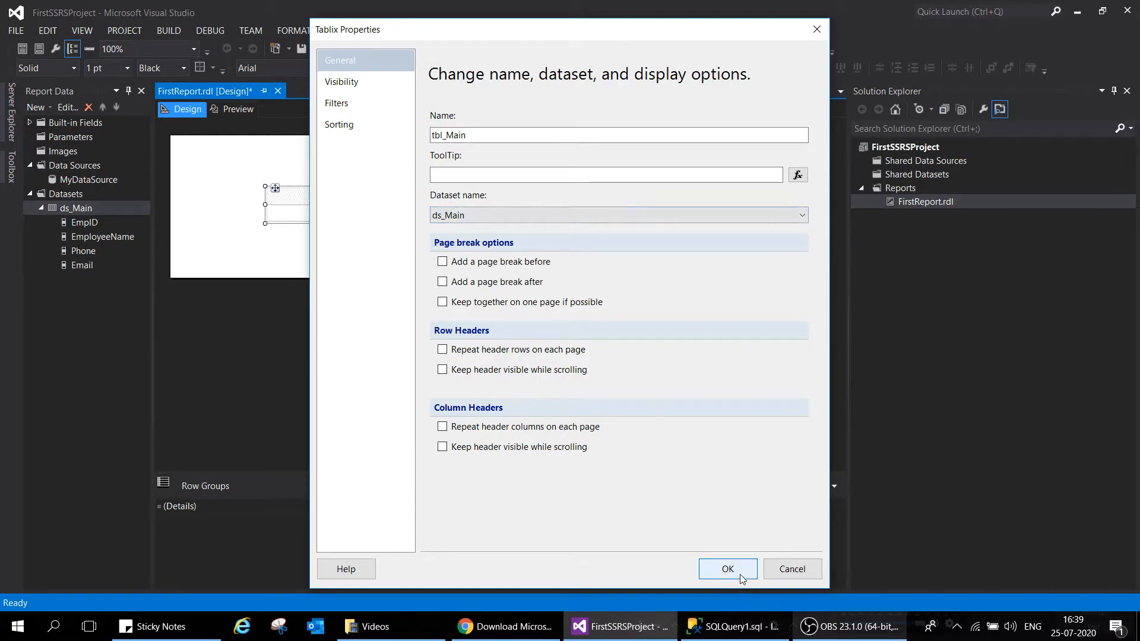
pyautogui.click(727, 568)
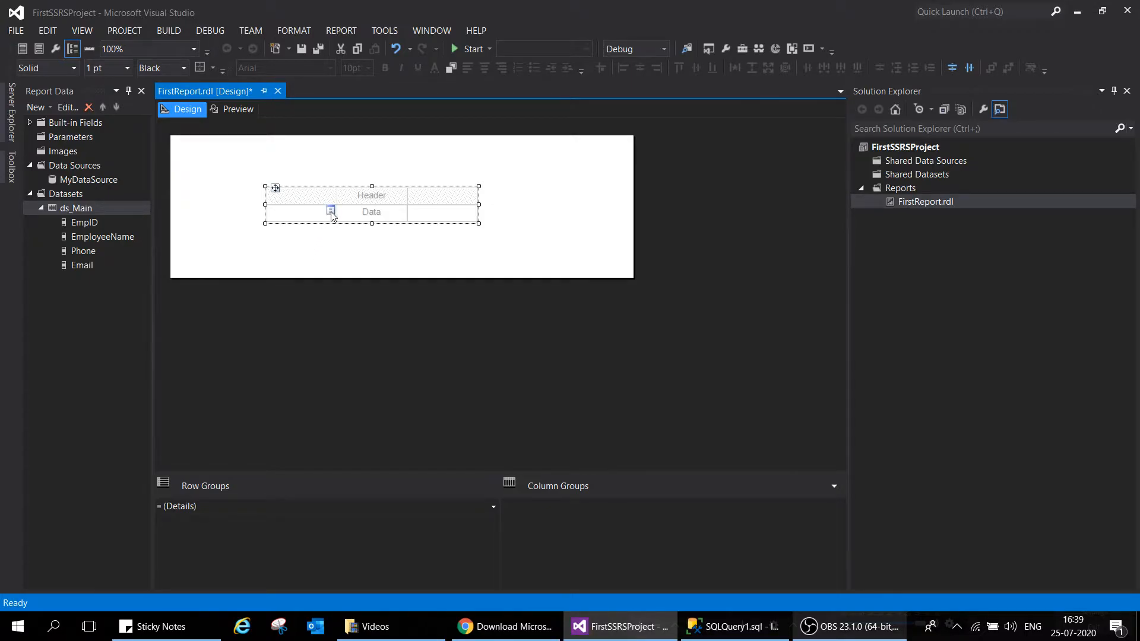
# Step: Assign EmpID, EmployeeName and Phone fields to the table's three detail cells
pyautogui.click(330, 211)
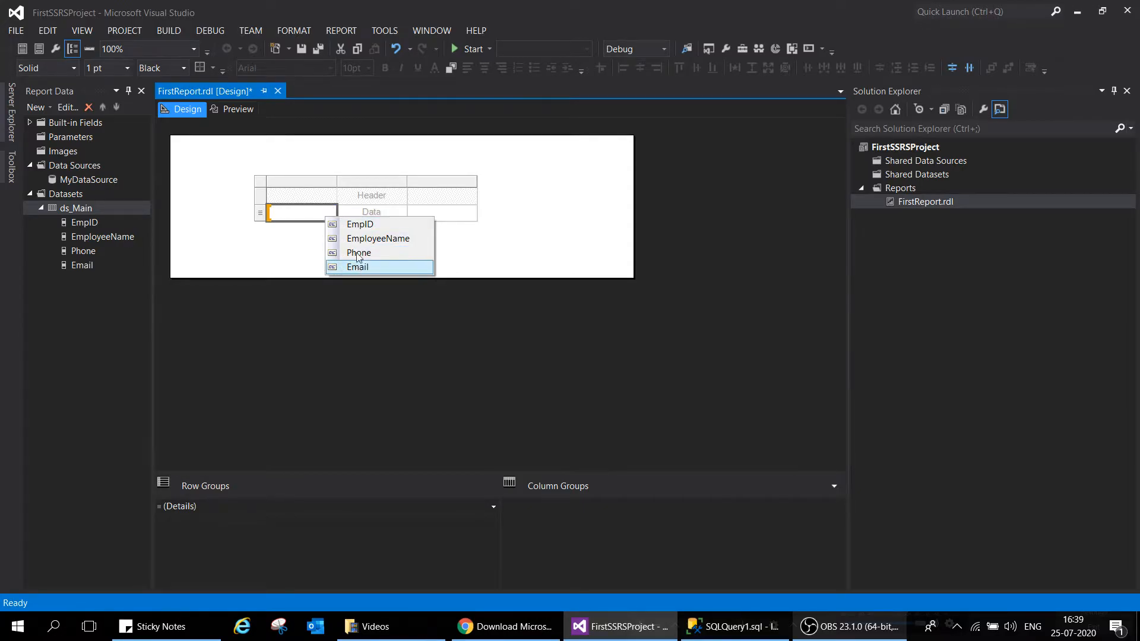
pyautogui.moveTo(351, 227)
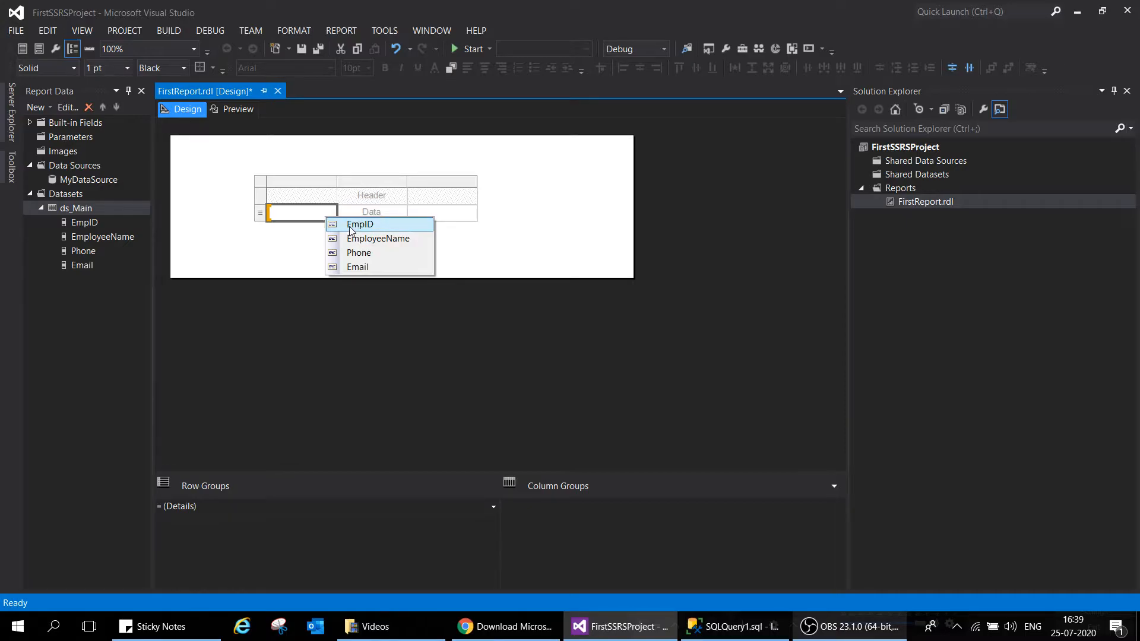
pyautogui.click(359, 225)
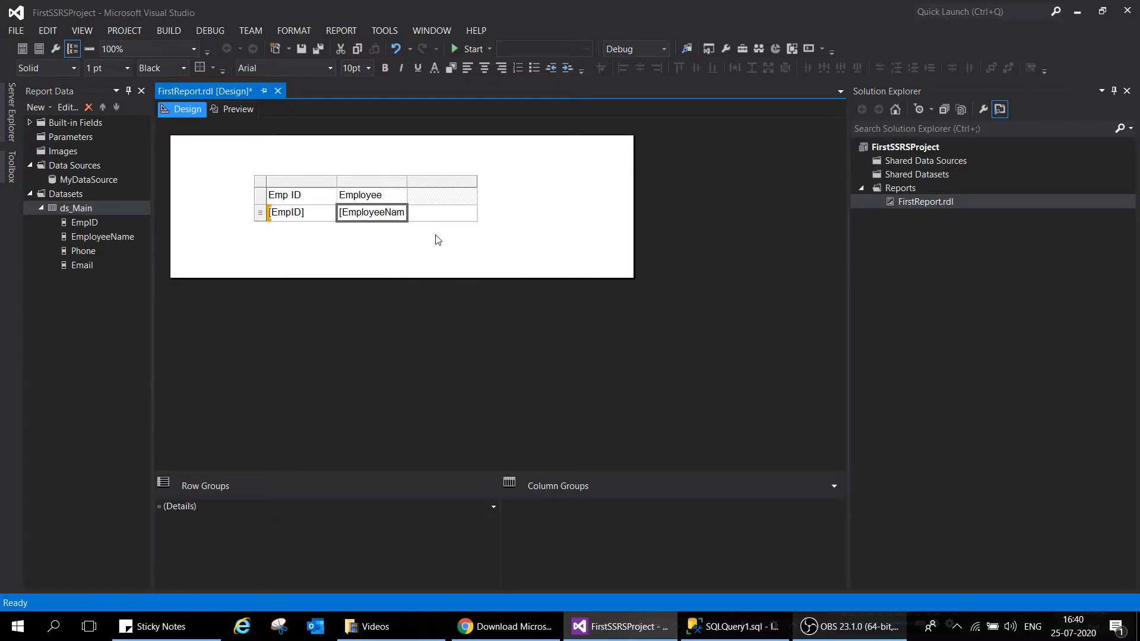
pyautogui.click(442, 212)
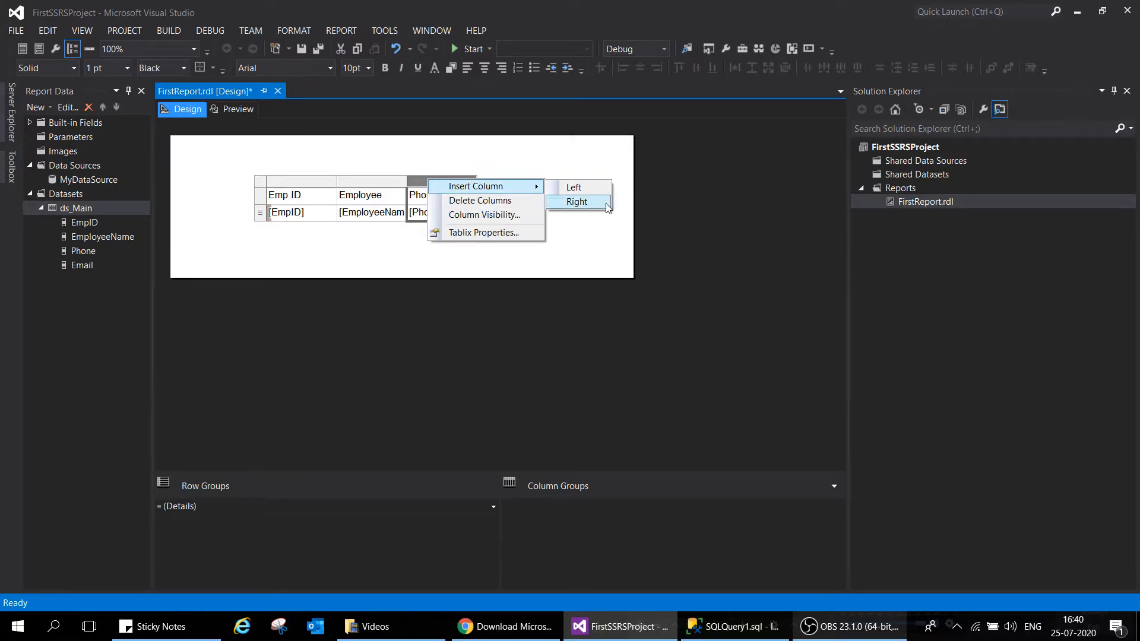
# Step: Insert a new empty column beside the Phone column
pyautogui.click(577, 202)
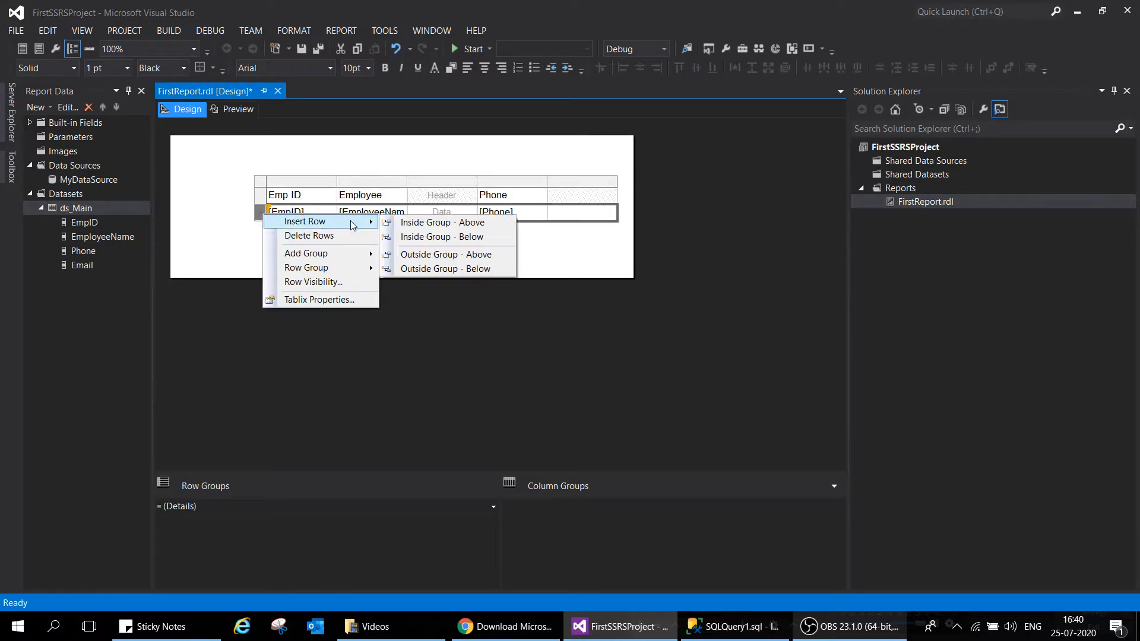
pyautogui.moveTo(447, 254)
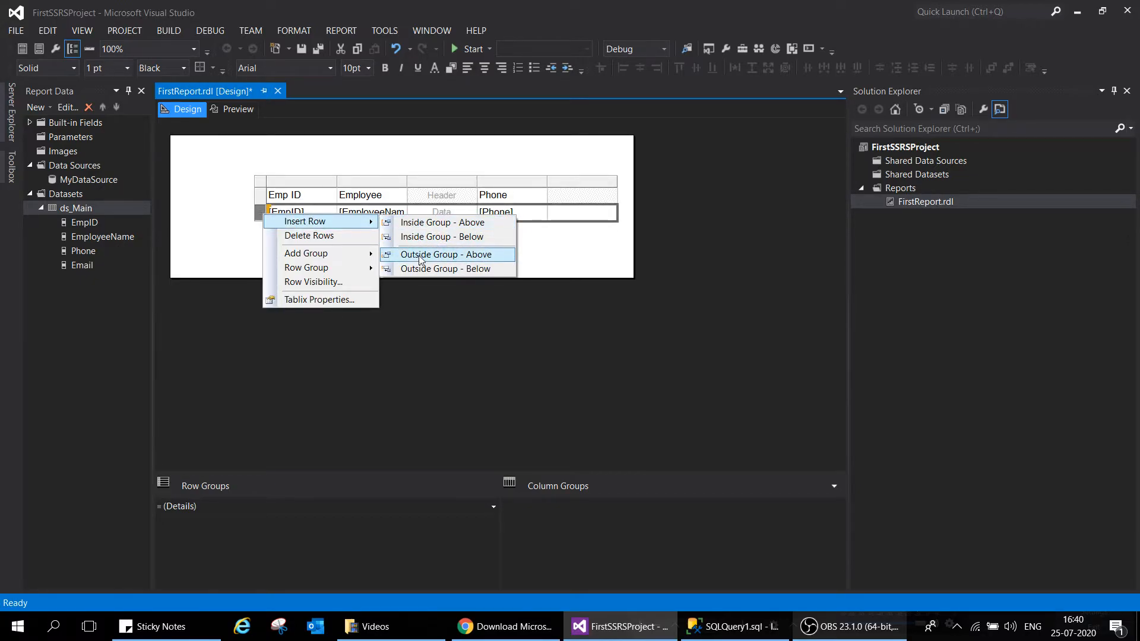
pyautogui.moveTo(234, 259)
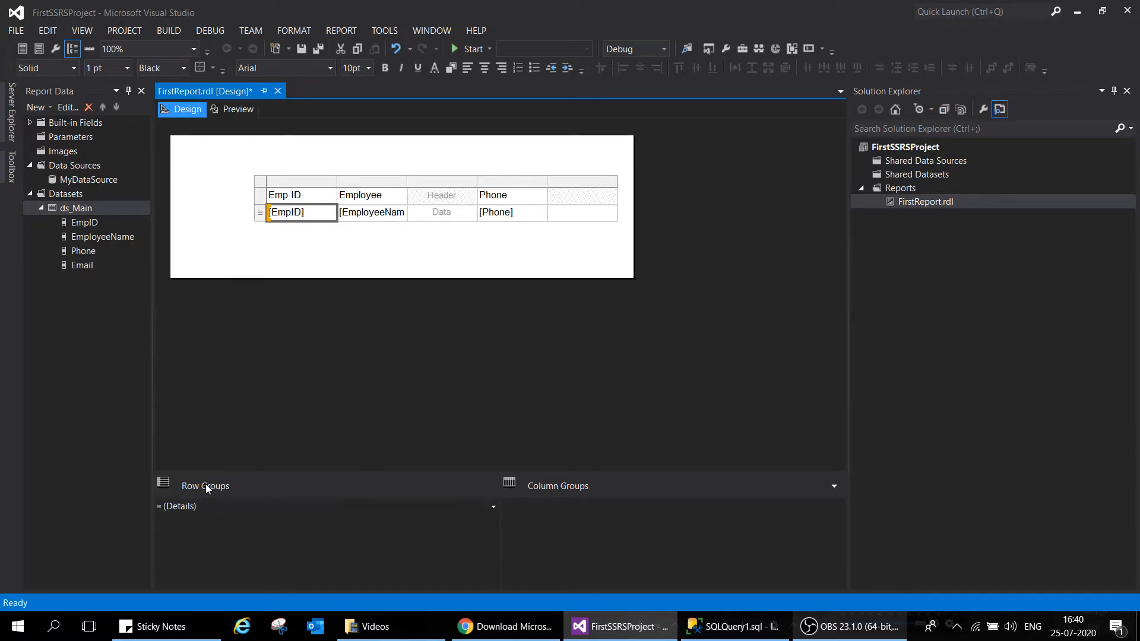
pyautogui.moveTo(271, 519)
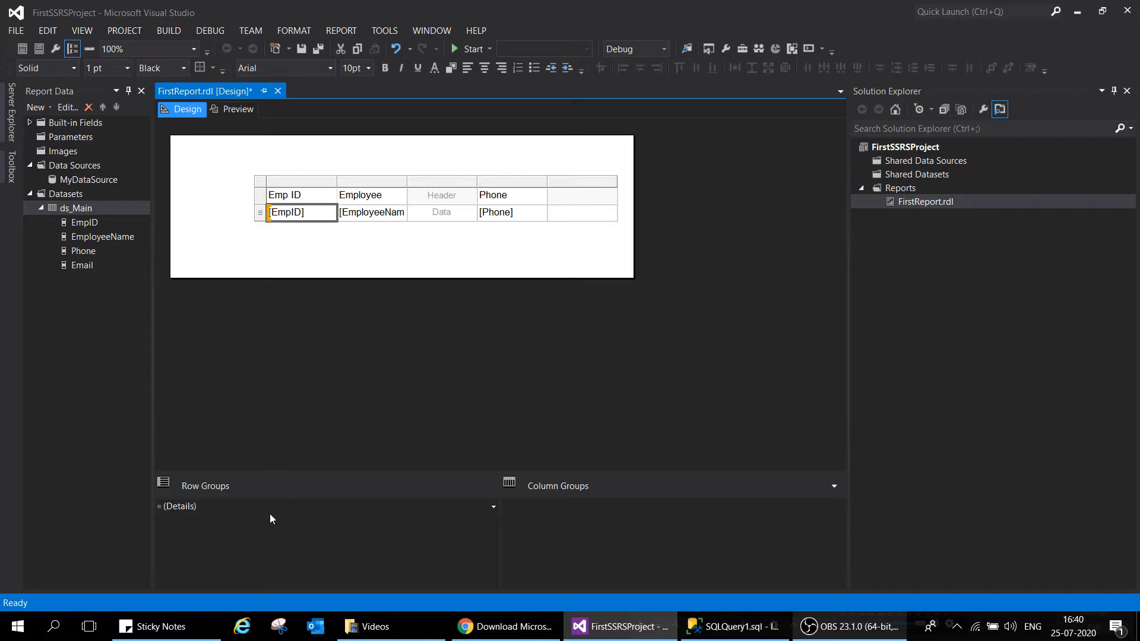
pyautogui.moveTo(598, 498)
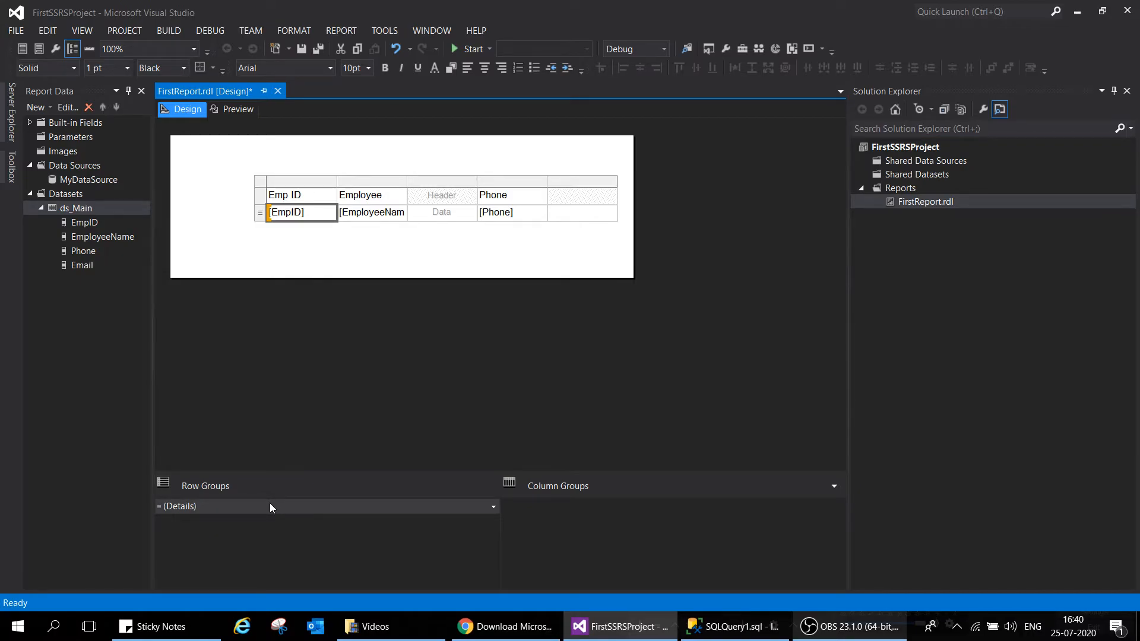
# Step: Fill the last column with the Email field and move the table to the body's top-left
pyautogui.click(442, 194)
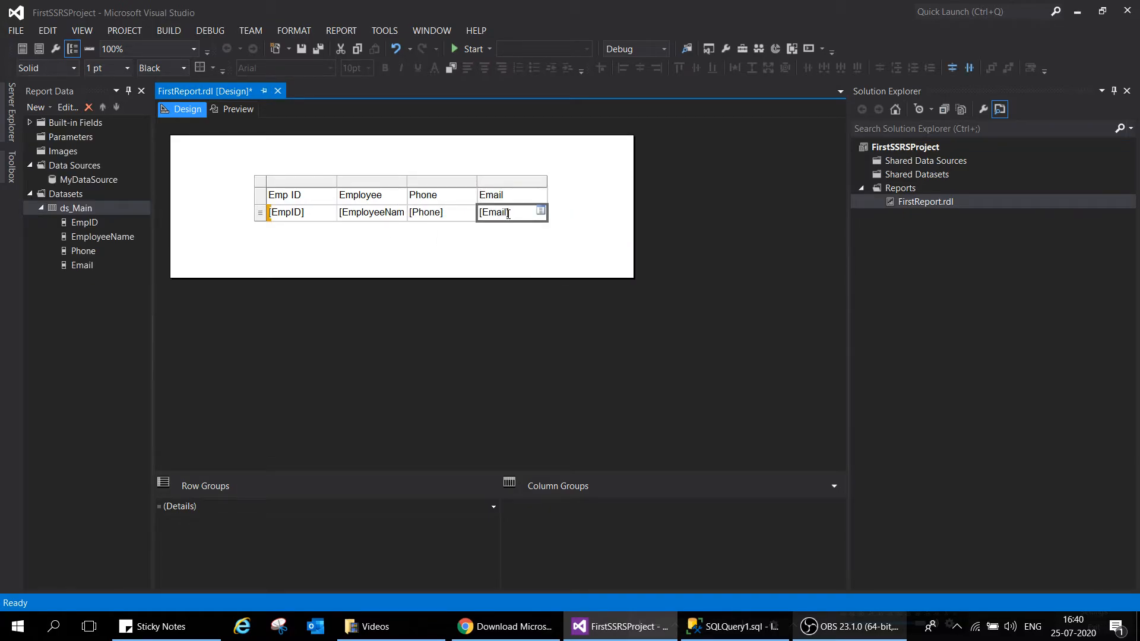
pyautogui.click(267, 186)
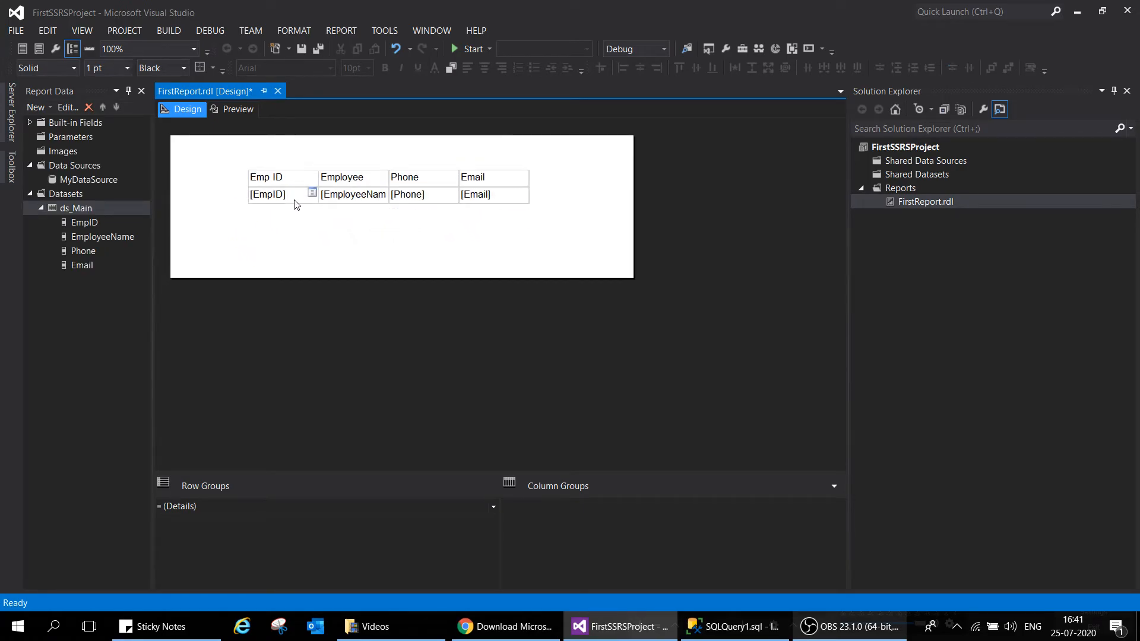
pyautogui.click(267, 193)
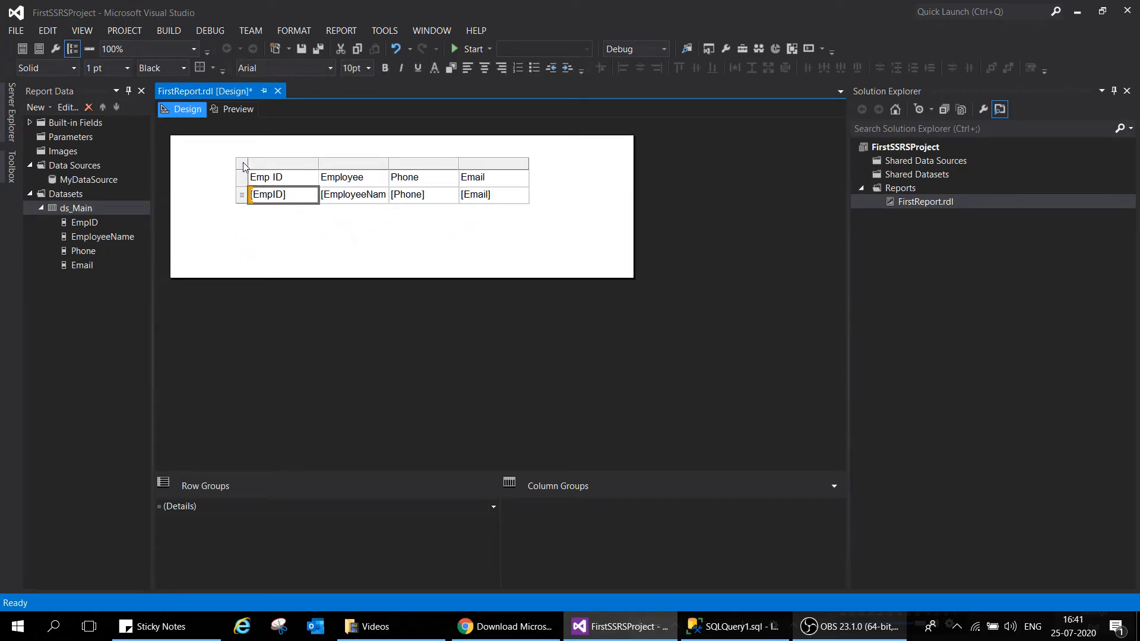
pyautogui.click(247, 167)
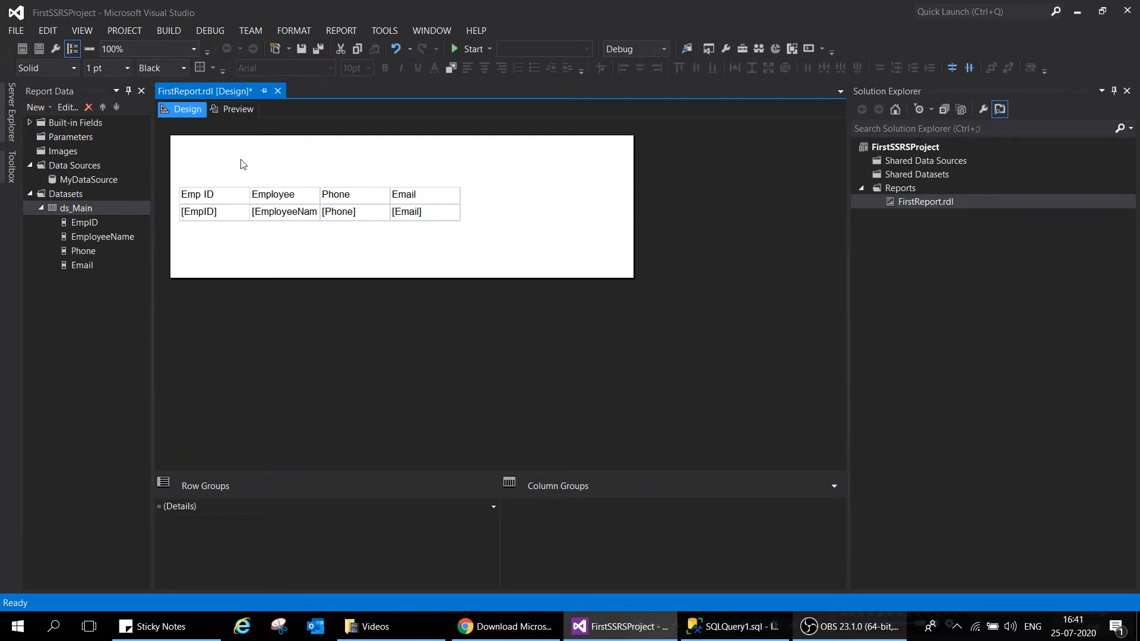
# Step: Add a 'My First SSRS Report' title textbox above the table at 18pt
pyautogui.click(274, 164)
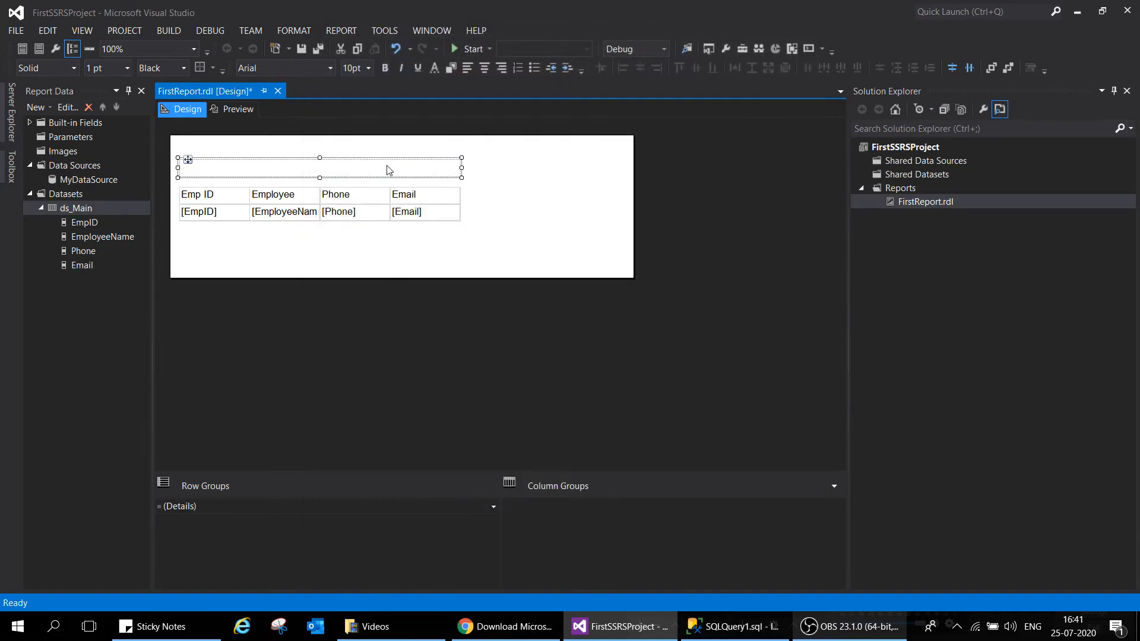
pyautogui.moveTo(507, 125)
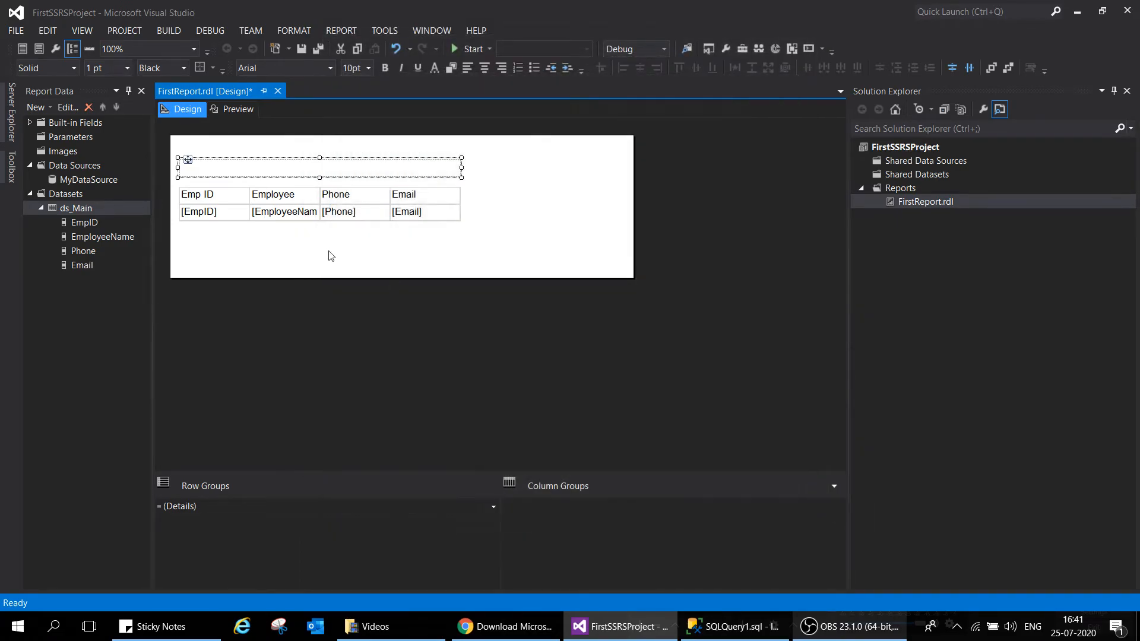
pyautogui.doubleClick(318, 167)
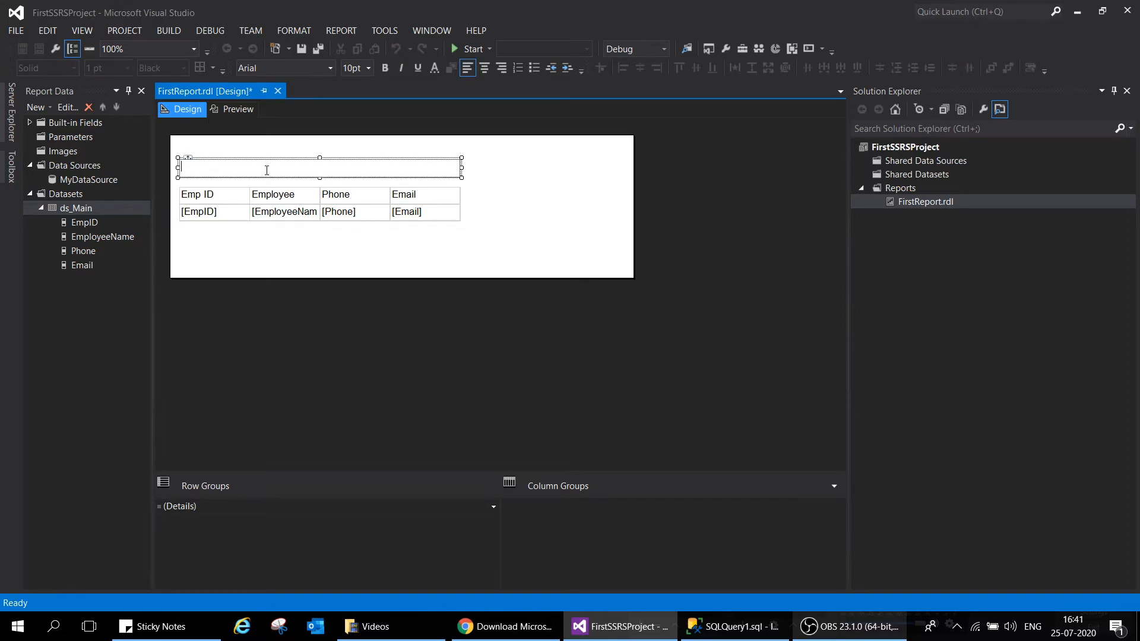
pyautogui.write('My First SSRS Report')
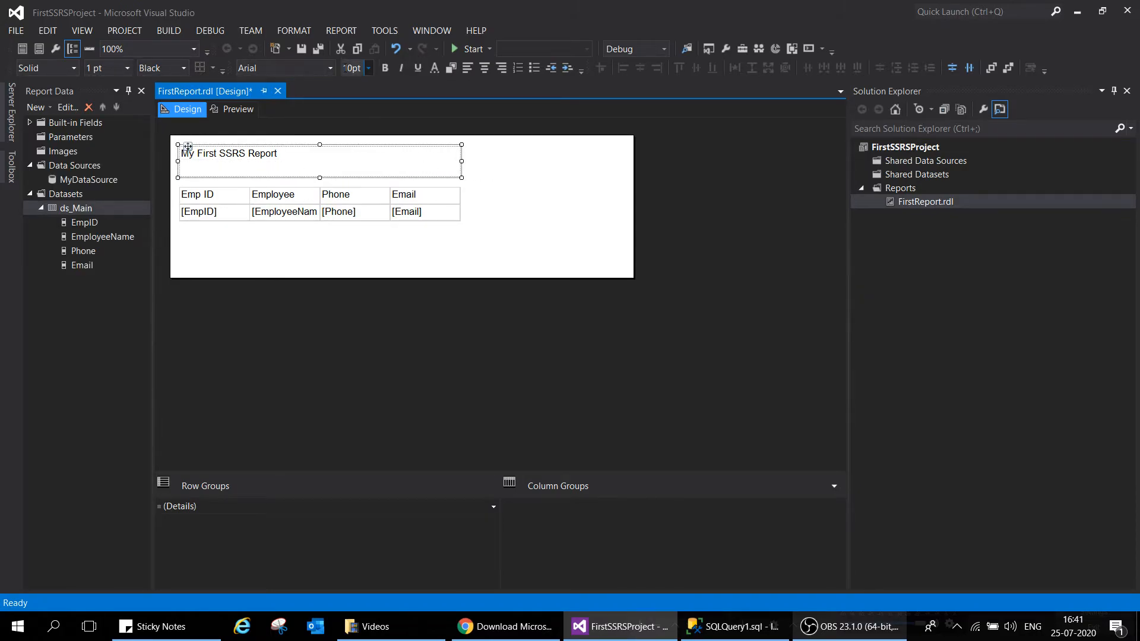
pyautogui.click(368, 67)
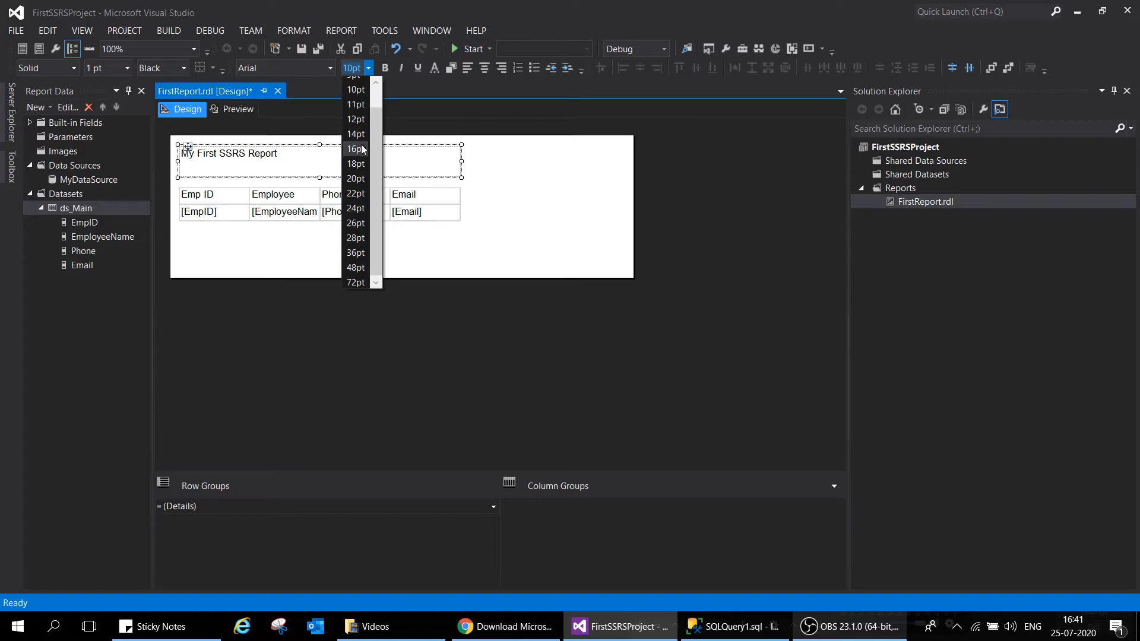
pyautogui.click(355, 148)
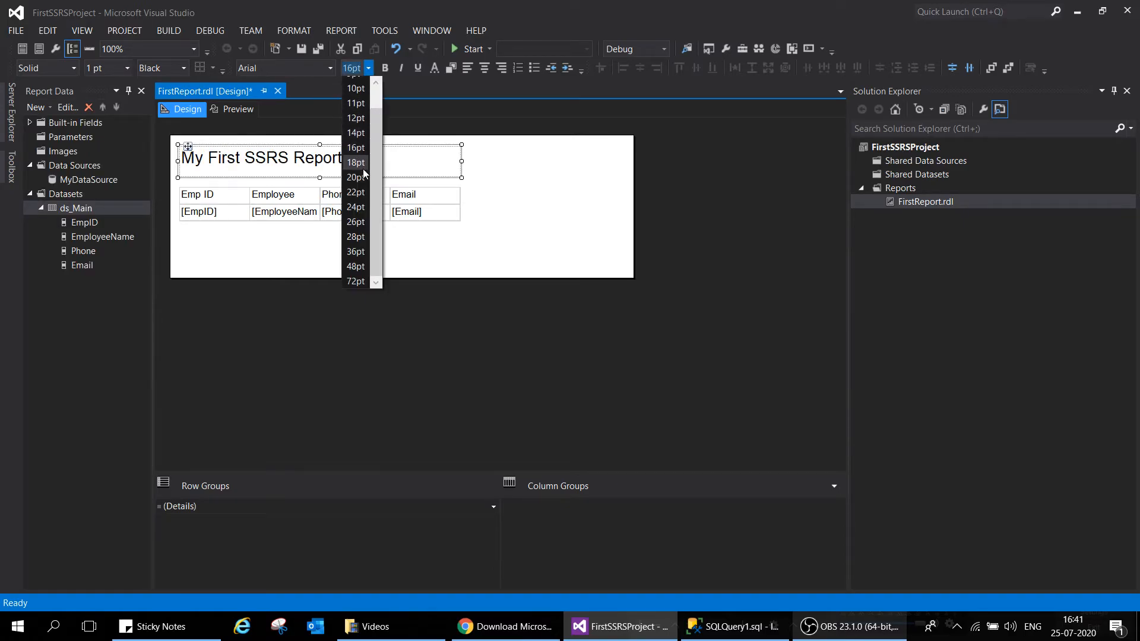
pyautogui.click(355, 162)
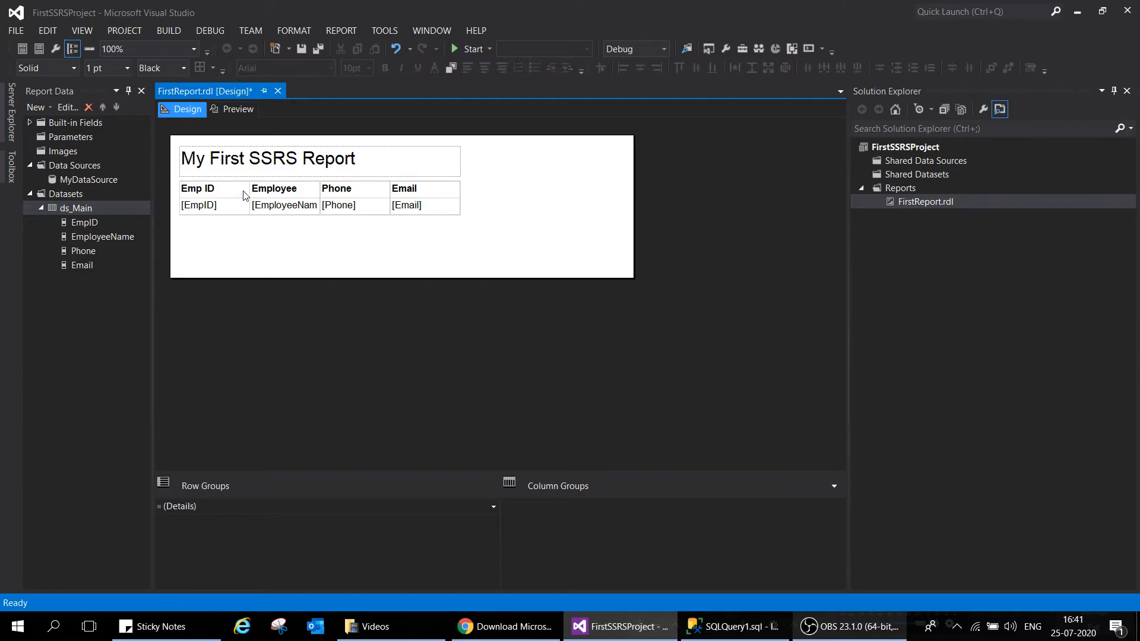
# Step: Center the header row and stretch the title box to the table's width
pyautogui.click(484, 68)
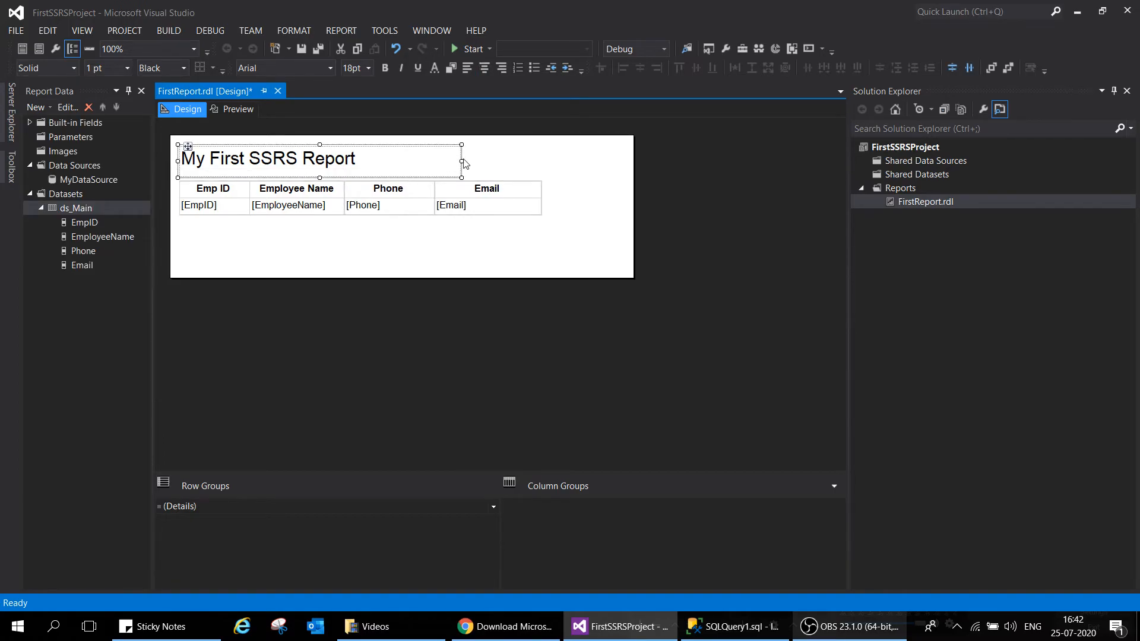
pyautogui.click(530, 247)
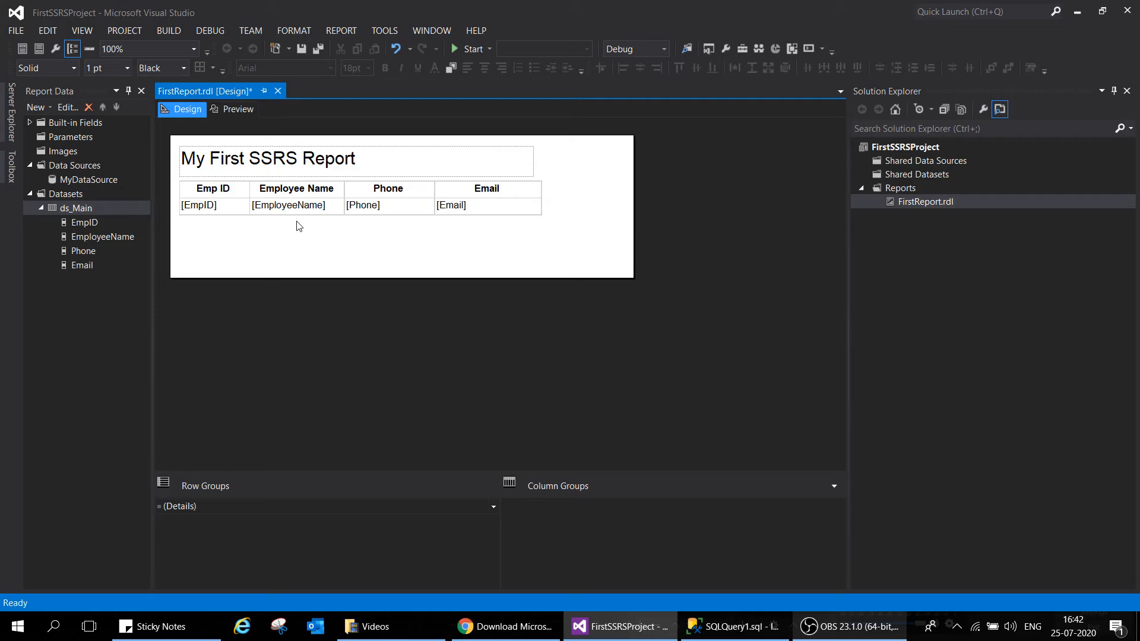
pyautogui.moveTo(236, 108)
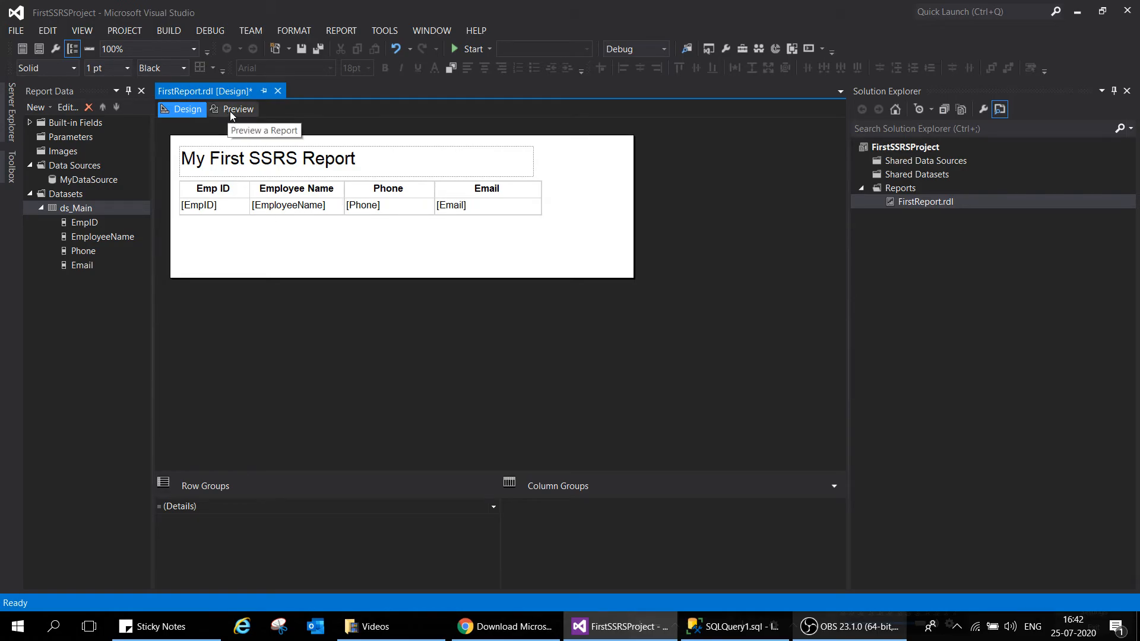
# Step: Render the report Preview showing the title and three employee rows
pyautogui.click(237, 109)
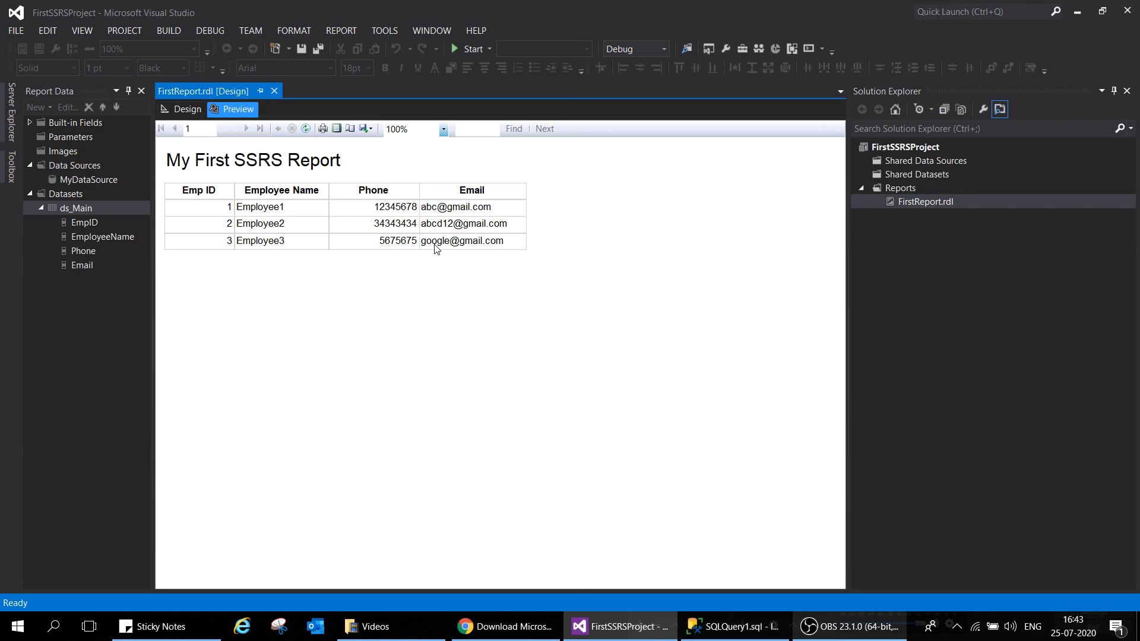
pyautogui.moveTo(694, 492)
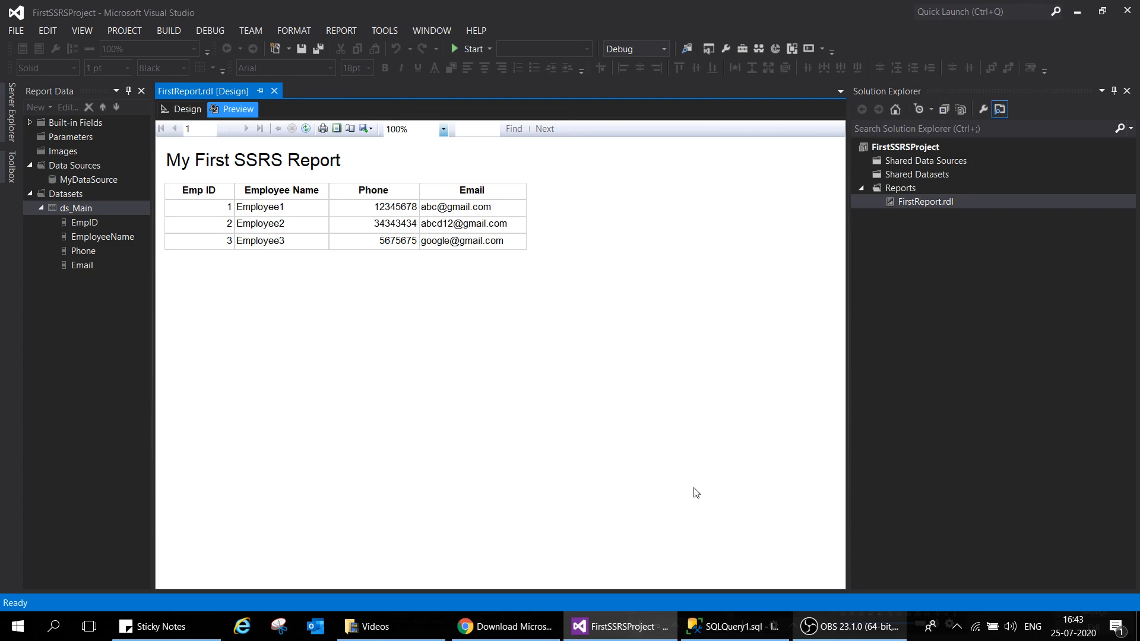
pyautogui.moveTo(720, 510)
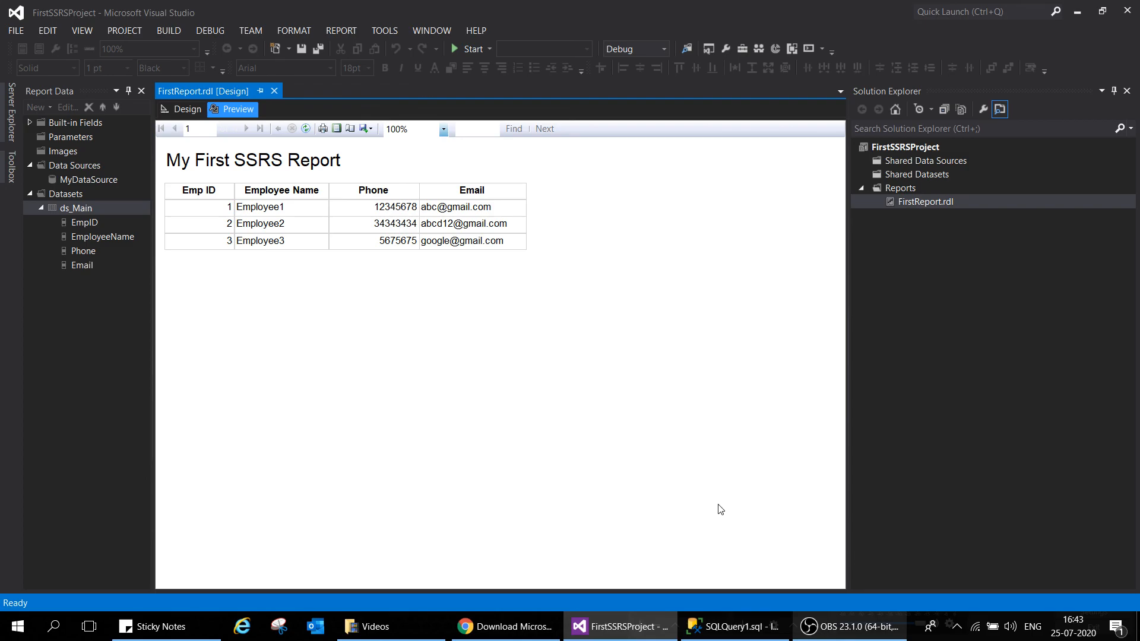